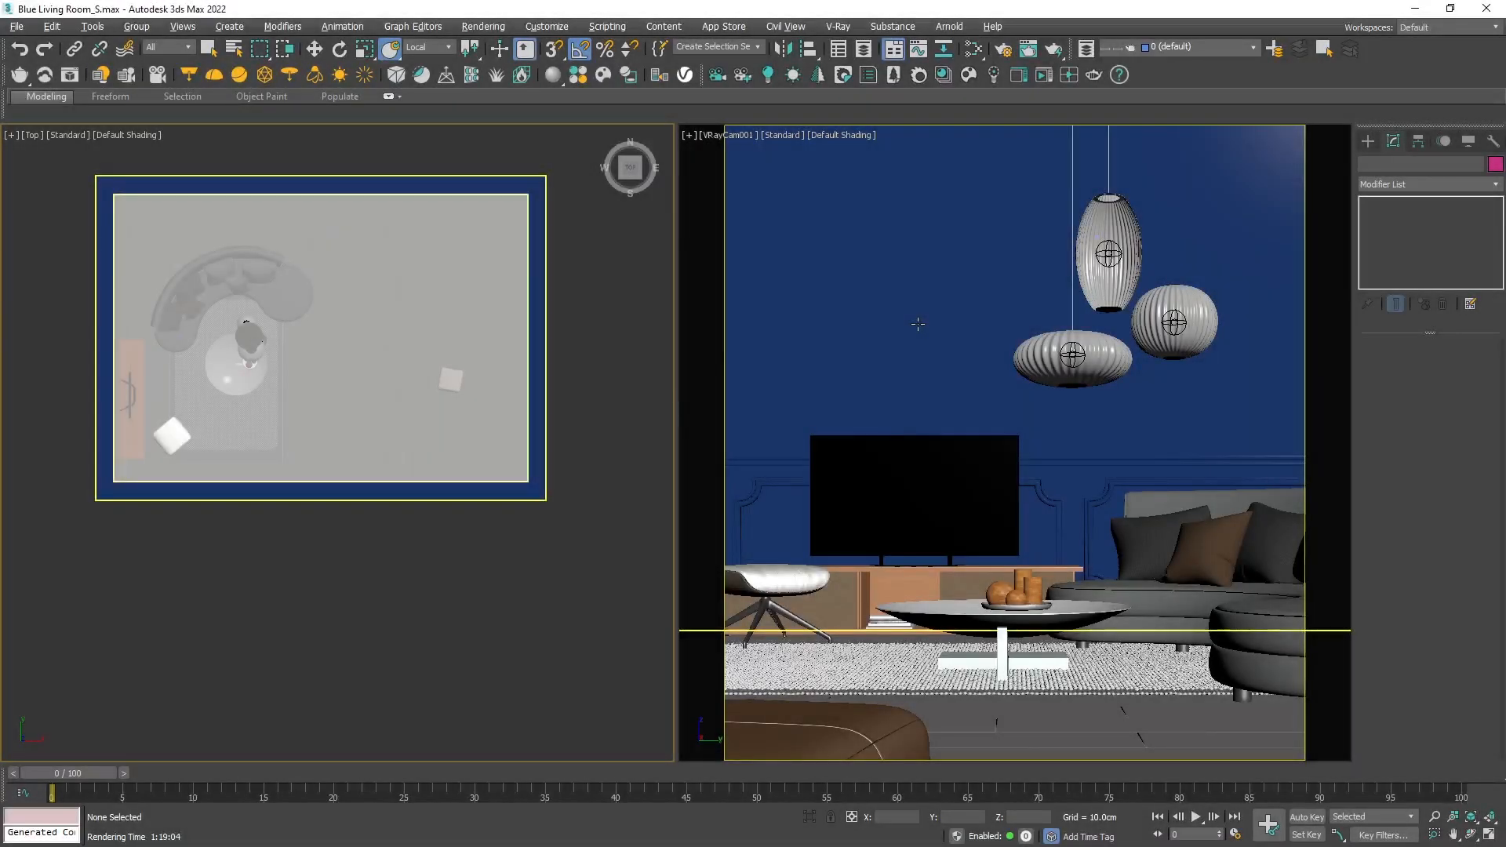
{"action": "mouse_move", "coordinate": [726, 408]}
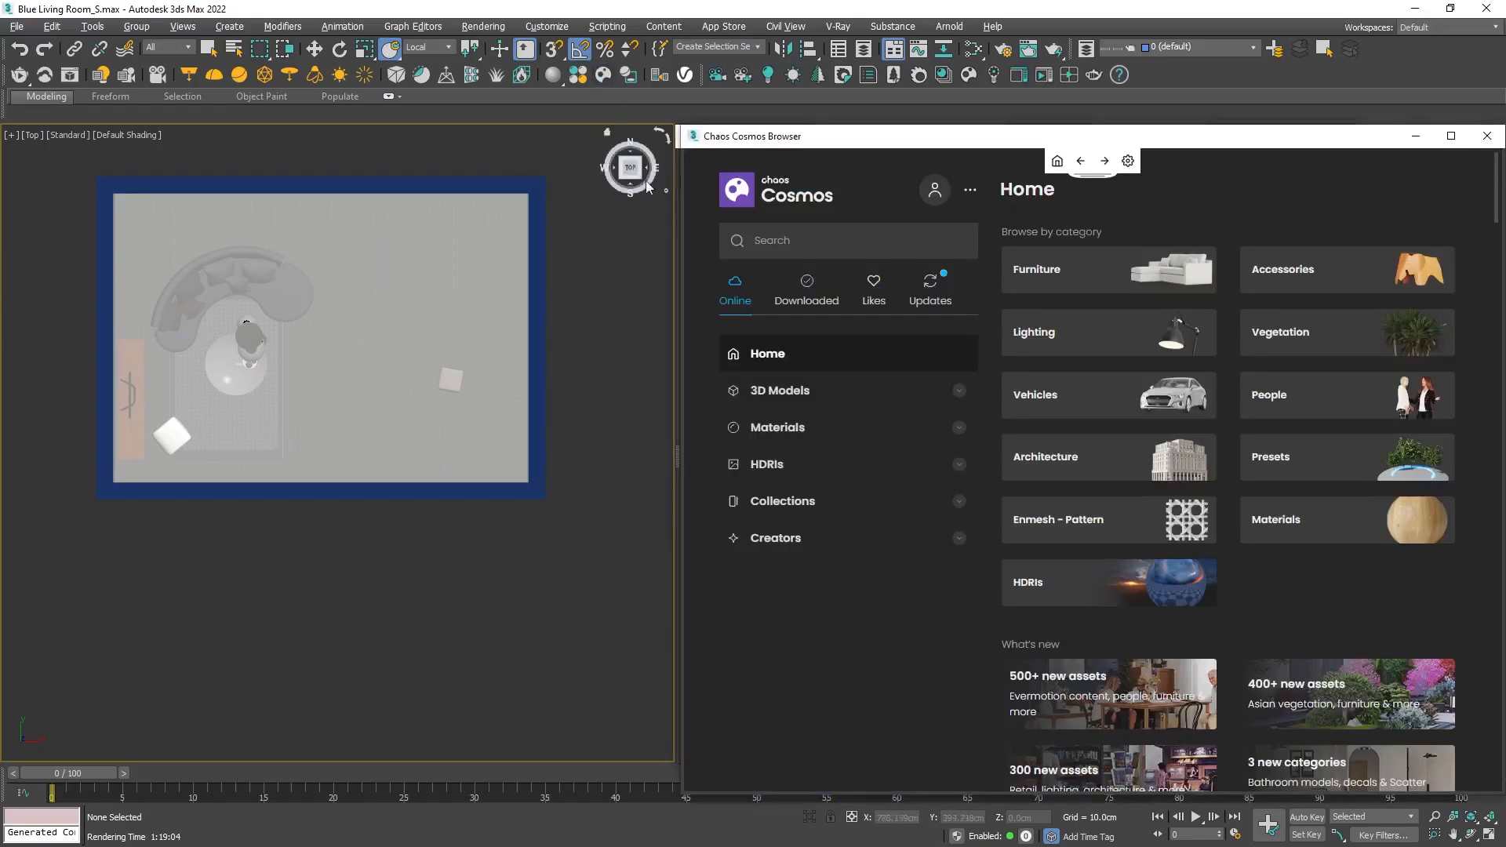
Filter the Cosmos library to HDRIs, then to Day skies, and browse the thumbnails
{"action": "left_click", "coordinate": [767, 464]}
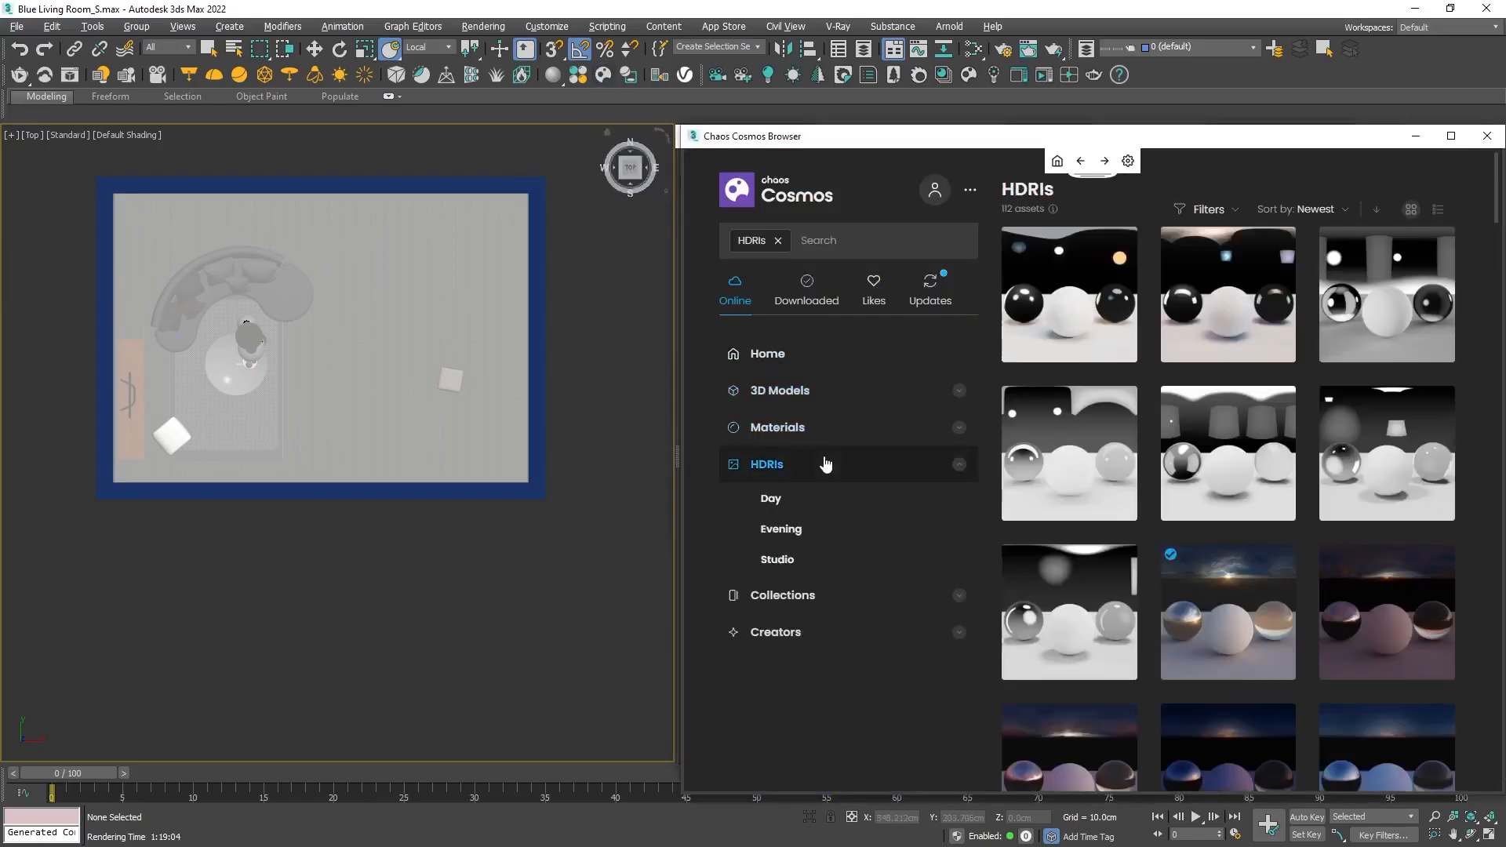
{"action": "left_click", "coordinate": [771, 497]}
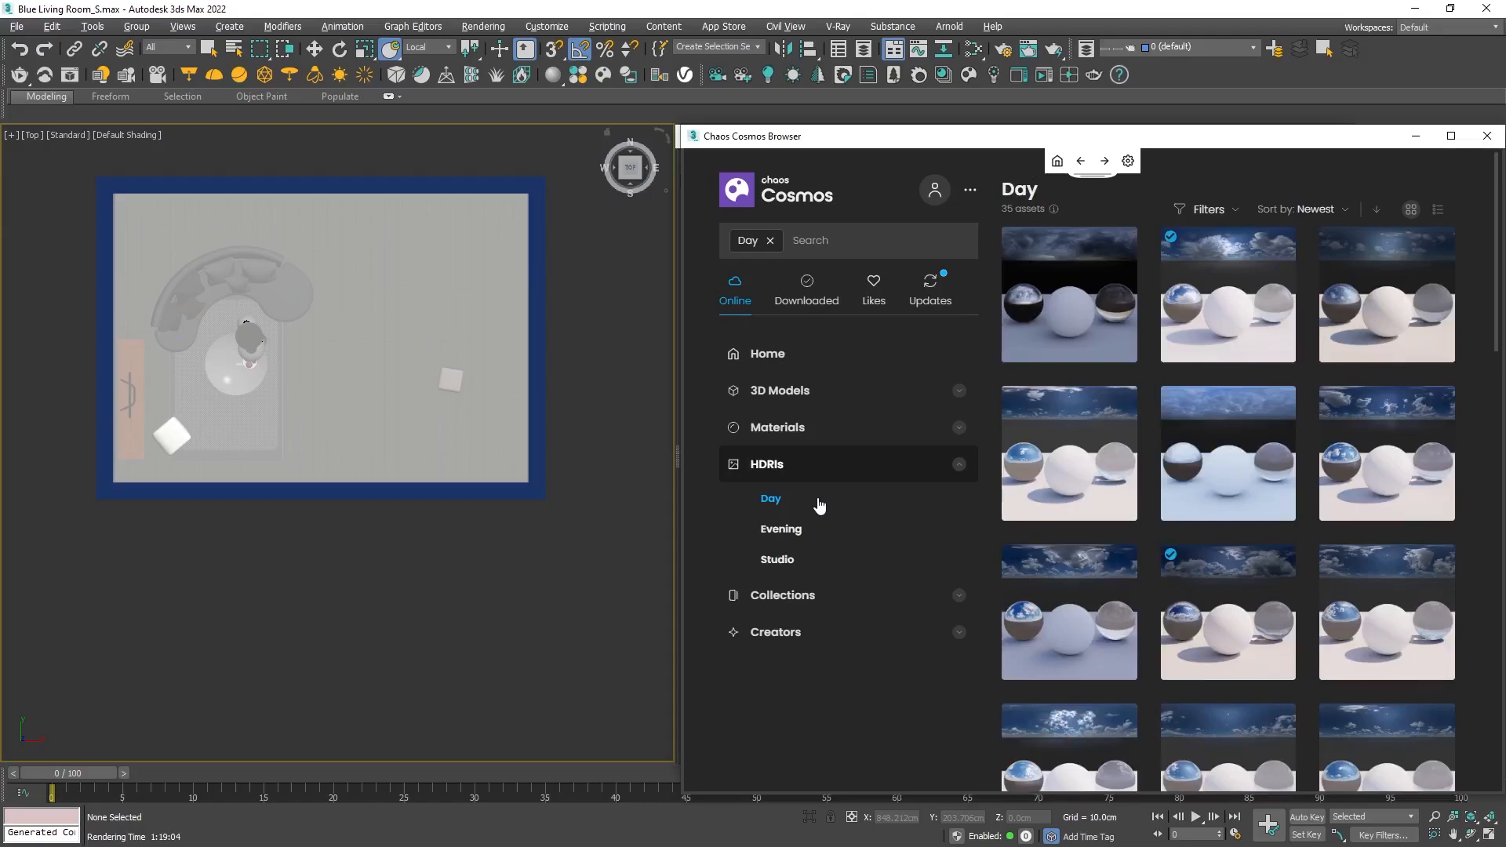
{"action": "scroll", "scroll_direction": "down", "scroll_amount": 3}
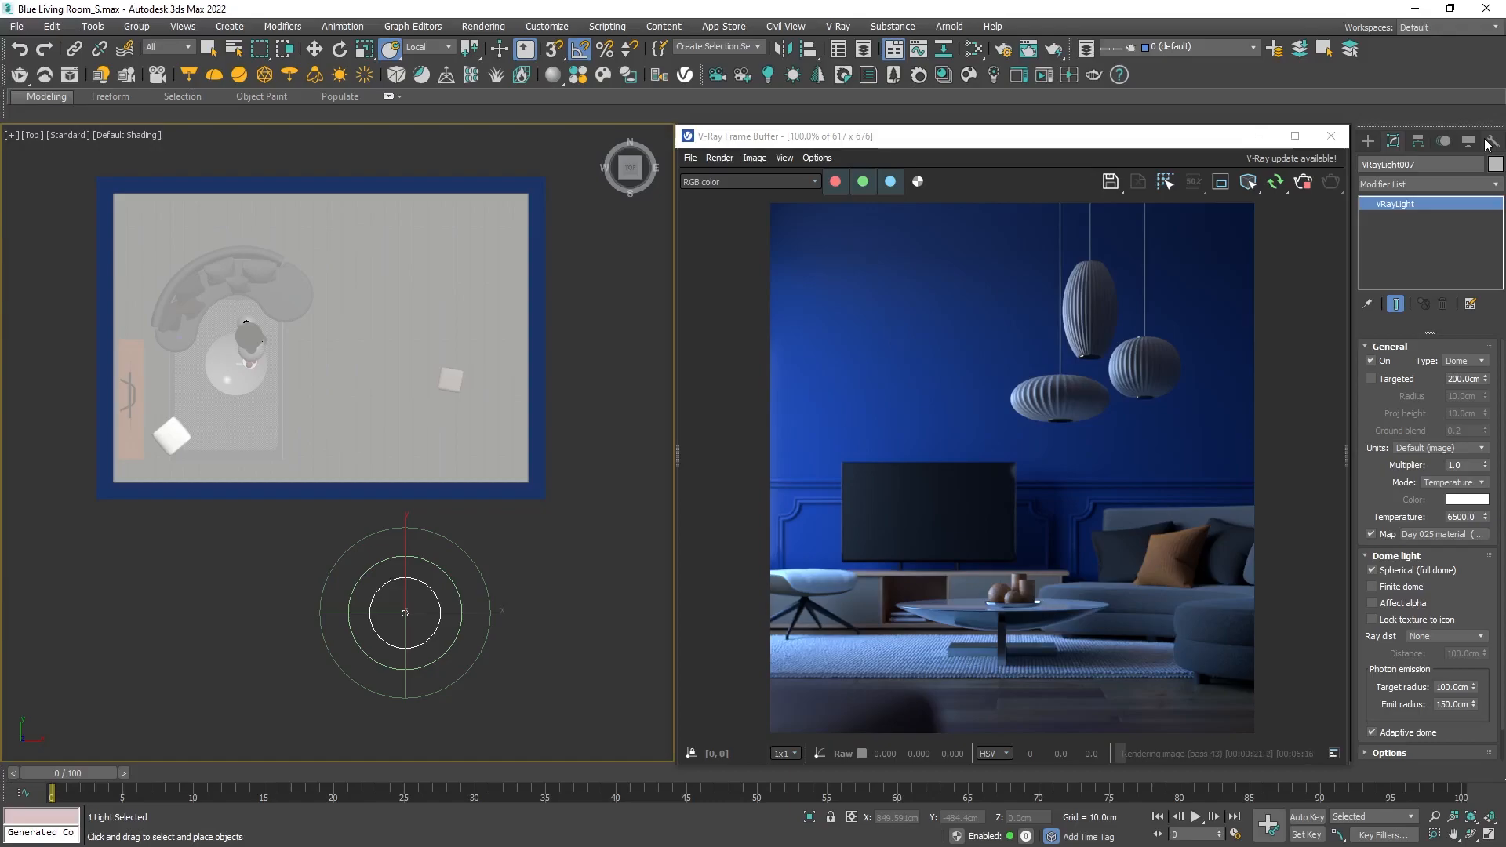
{"action": "mouse_move", "coordinate": [1367, 217]}
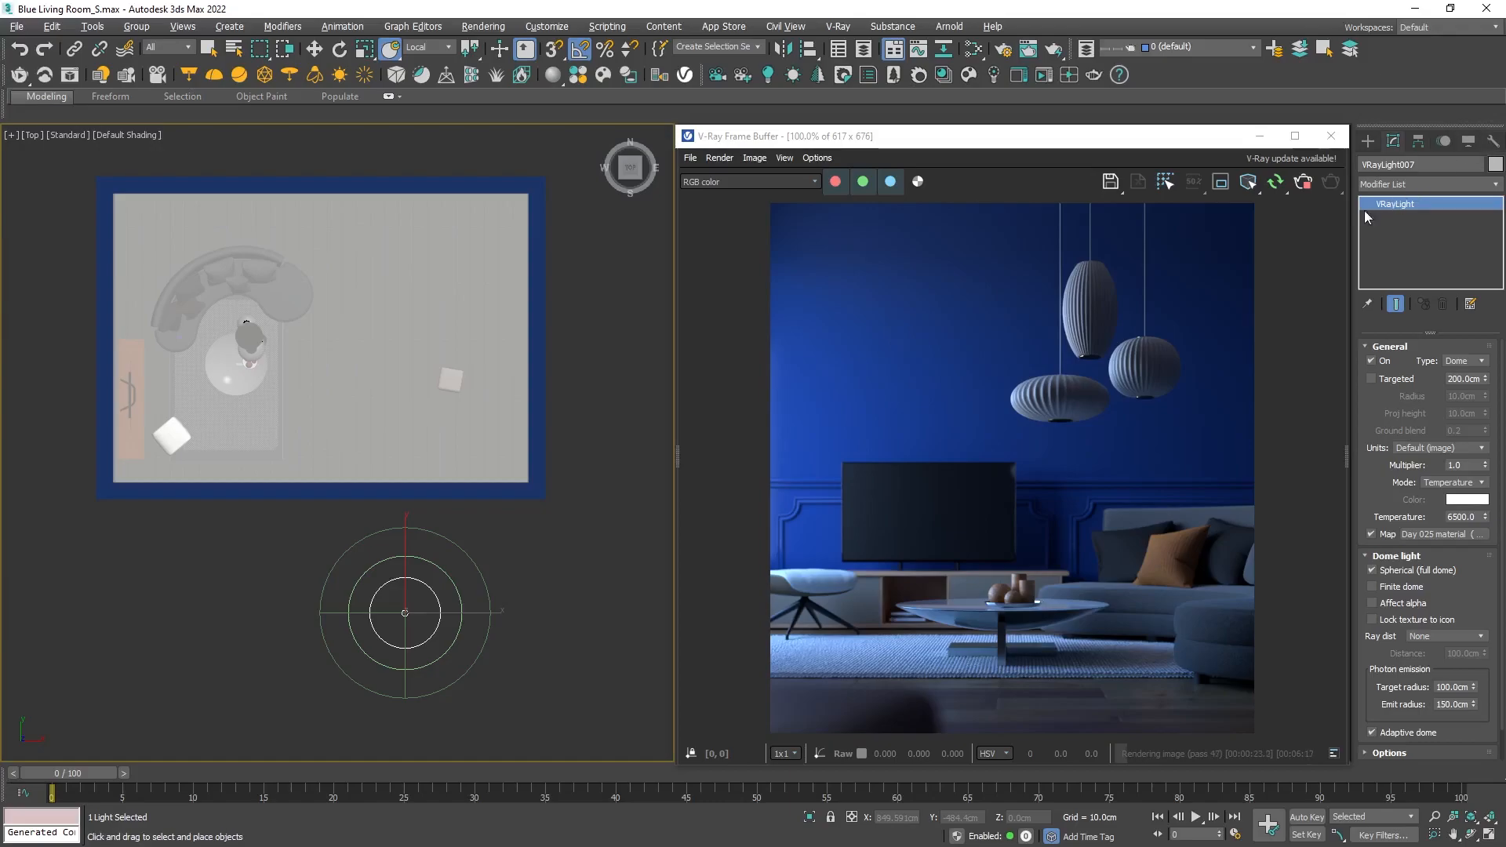
Select the imported dome light's VRayLight base object in the modifier stack
{"action": "left_click", "coordinate": [1002, 48]}
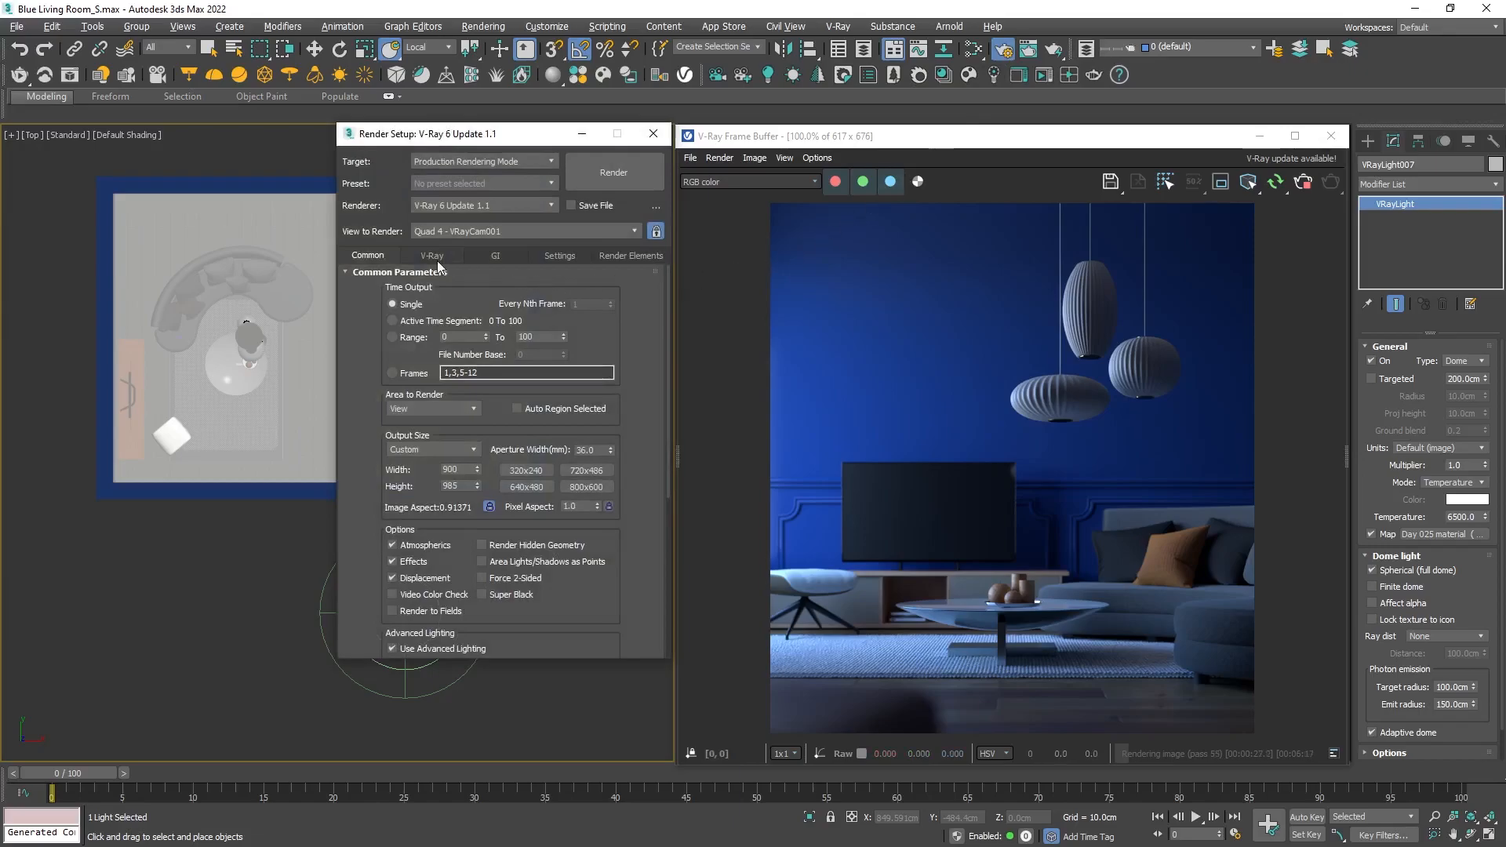
In V-Ray camera settings, enable Auto white balance and Auto exposure
{"action": "left_click", "coordinate": [432, 254]}
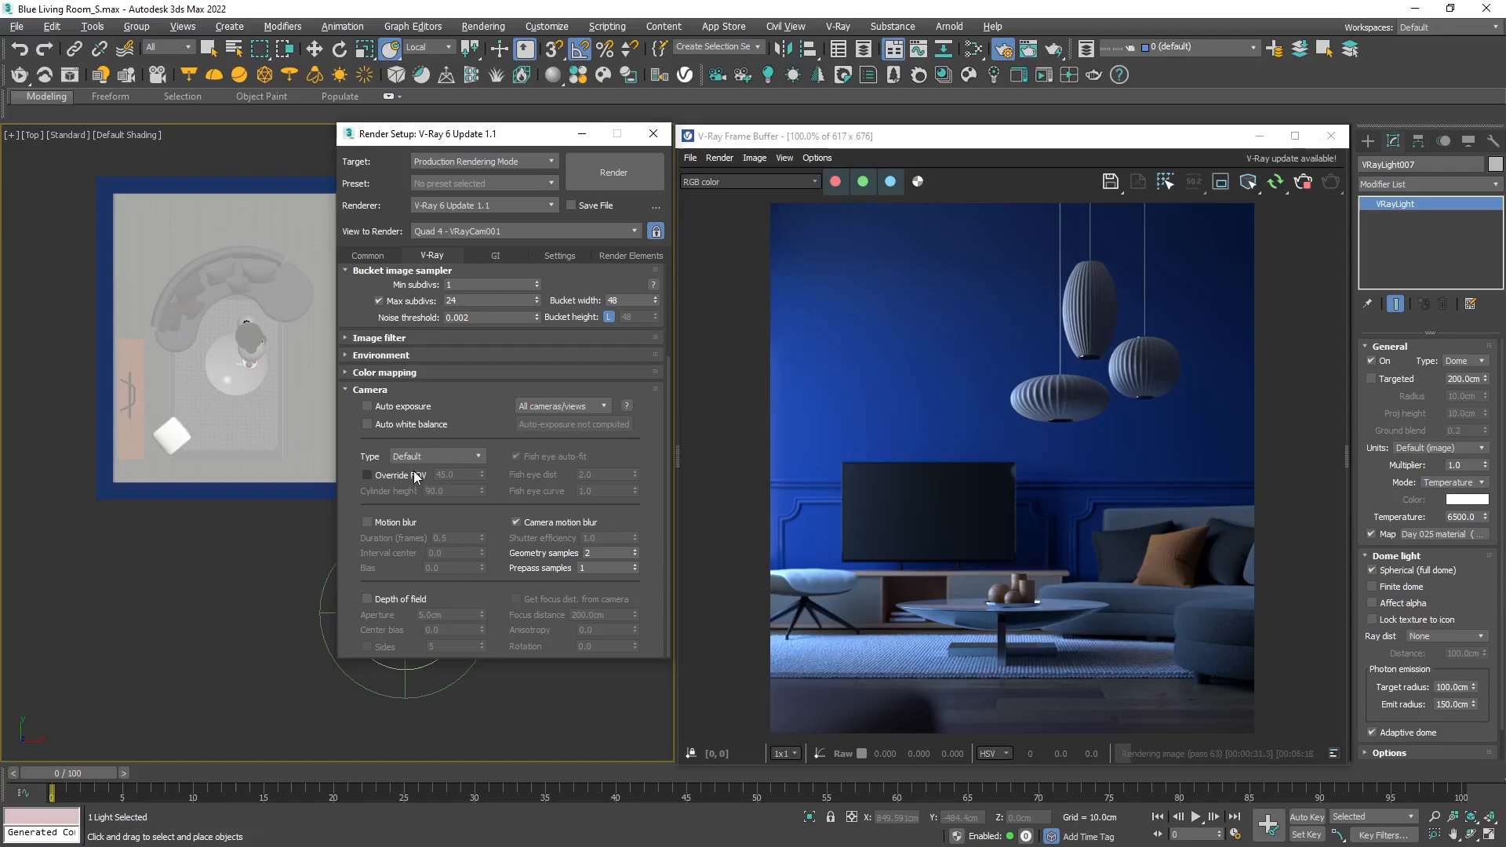
{"action": "mouse_move", "coordinate": [367, 425]}
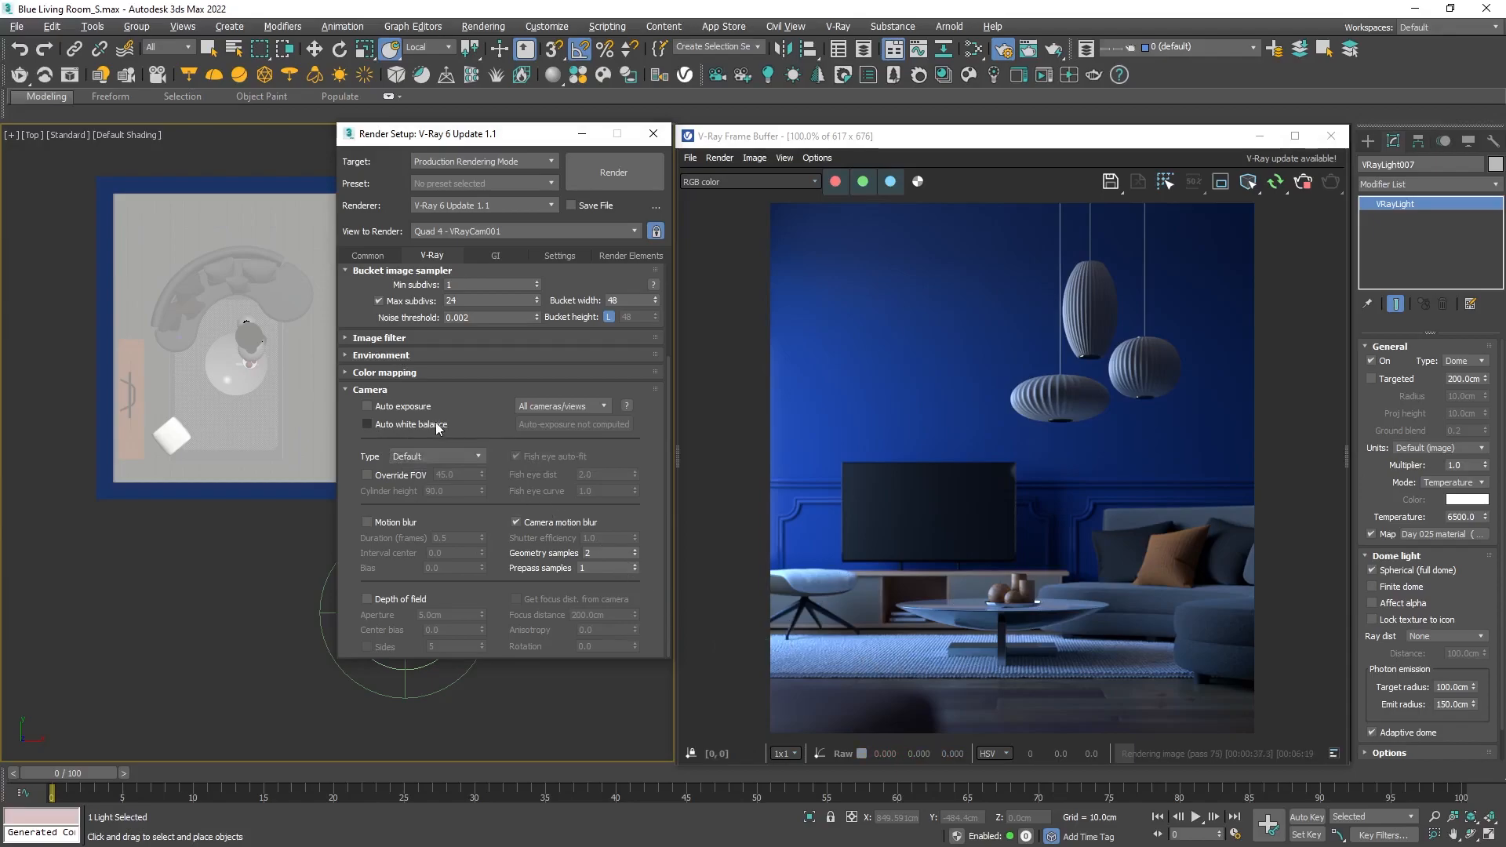
{"action": "left_click", "coordinate": [367, 425]}
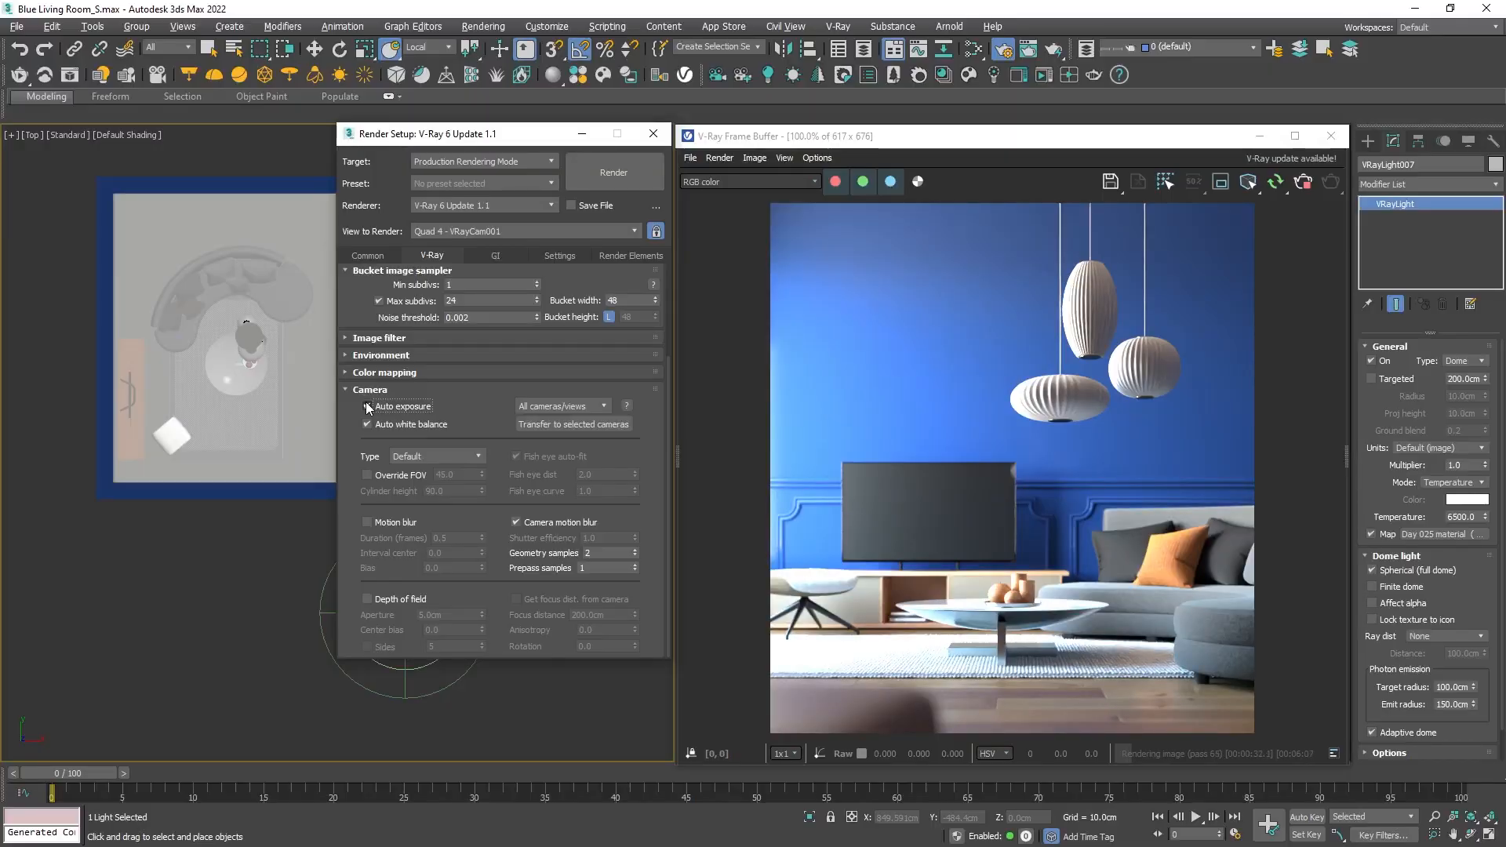
{"action": "left_click", "coordinate": [367, 424]}
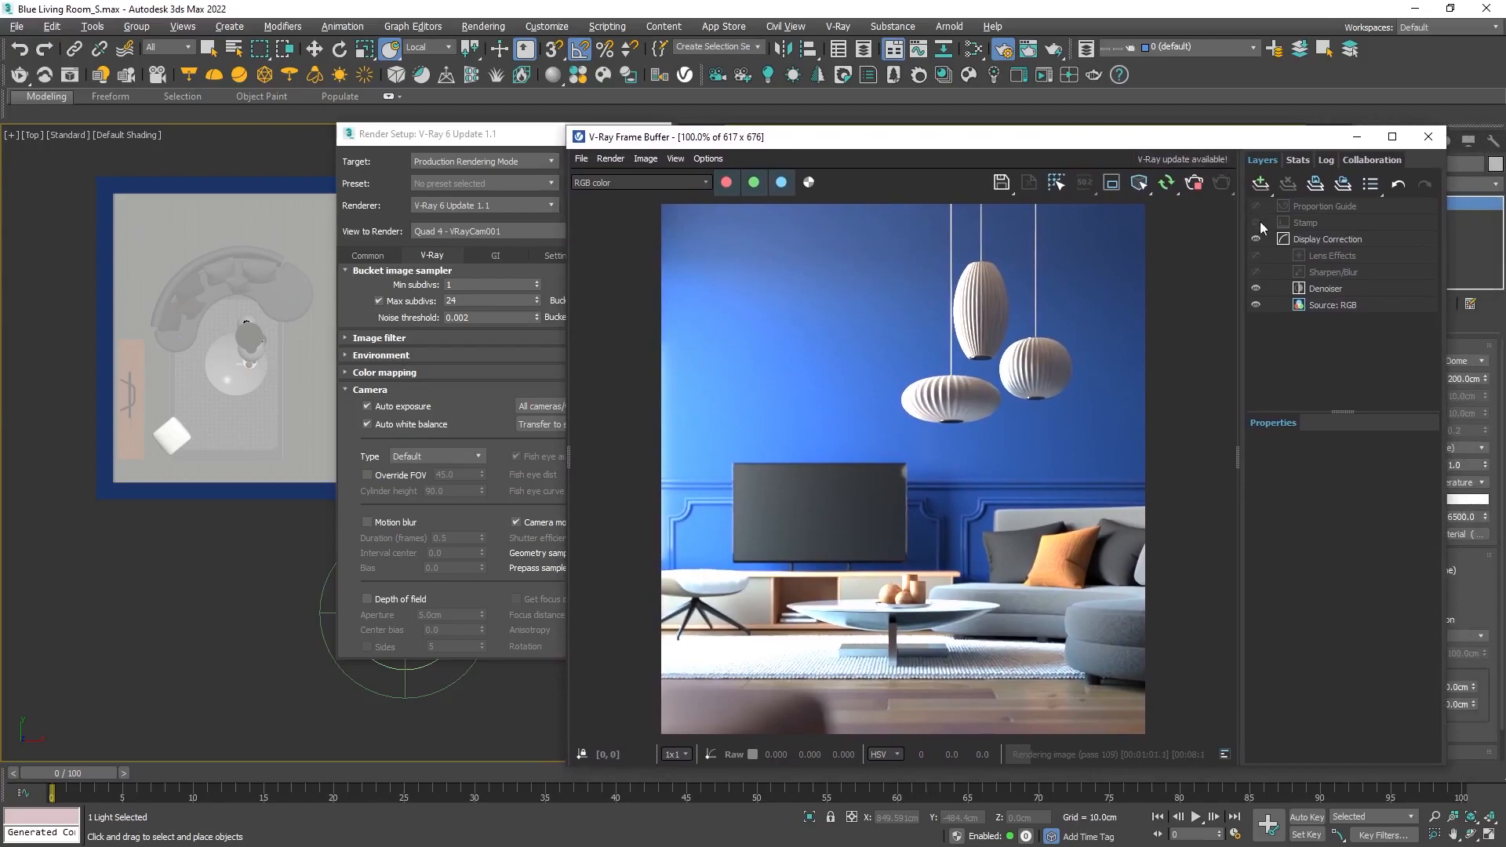
Add an Exposure correction layer and set highlight burn to about 0.344
{"action": "left_click", "coordinate": [1260, 183]}
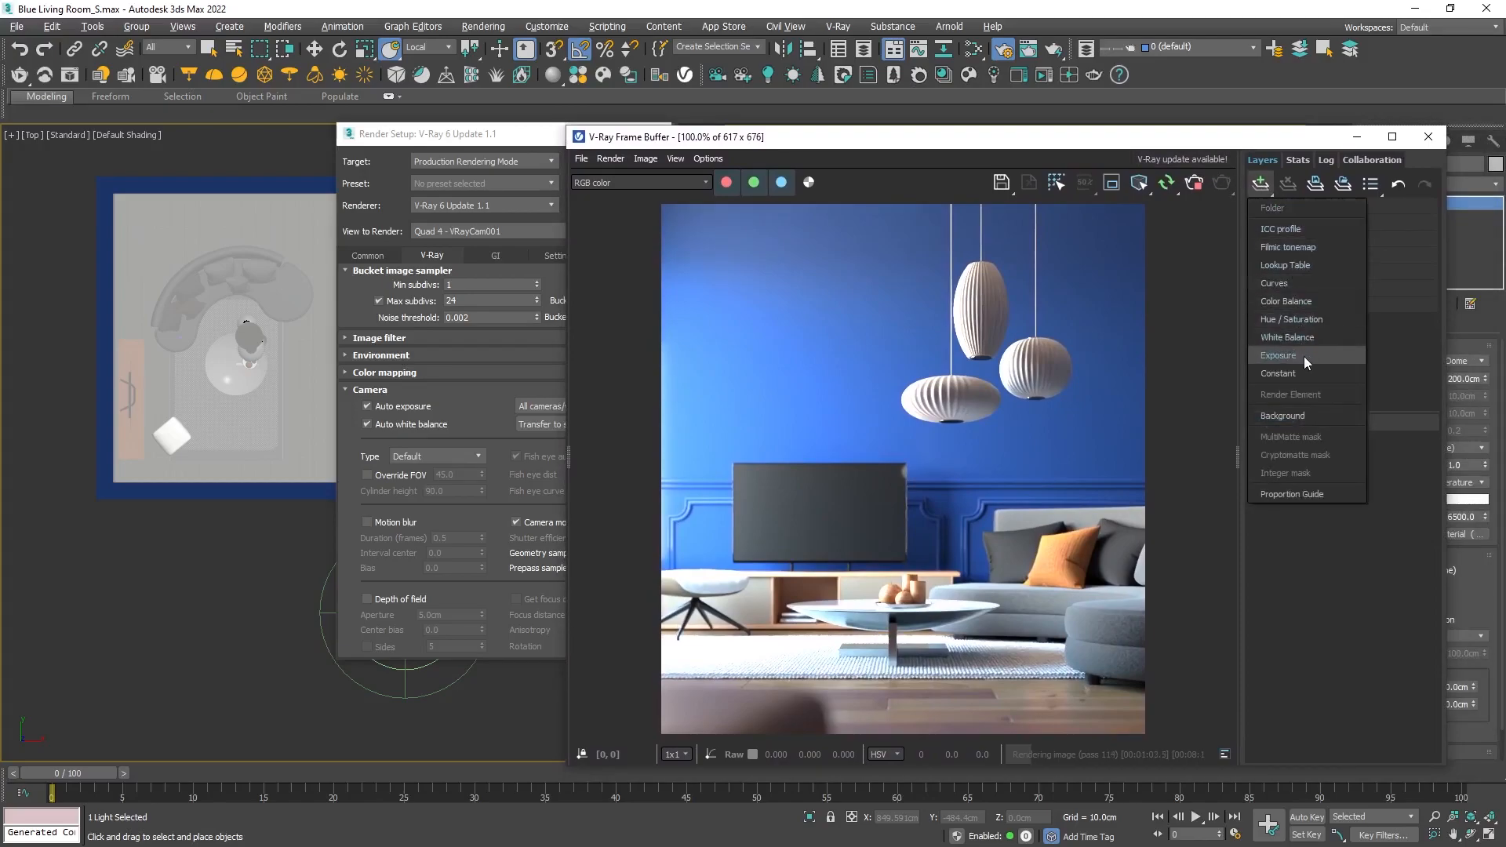
{"action": "left_click", "coordinate": [1279, 356]}
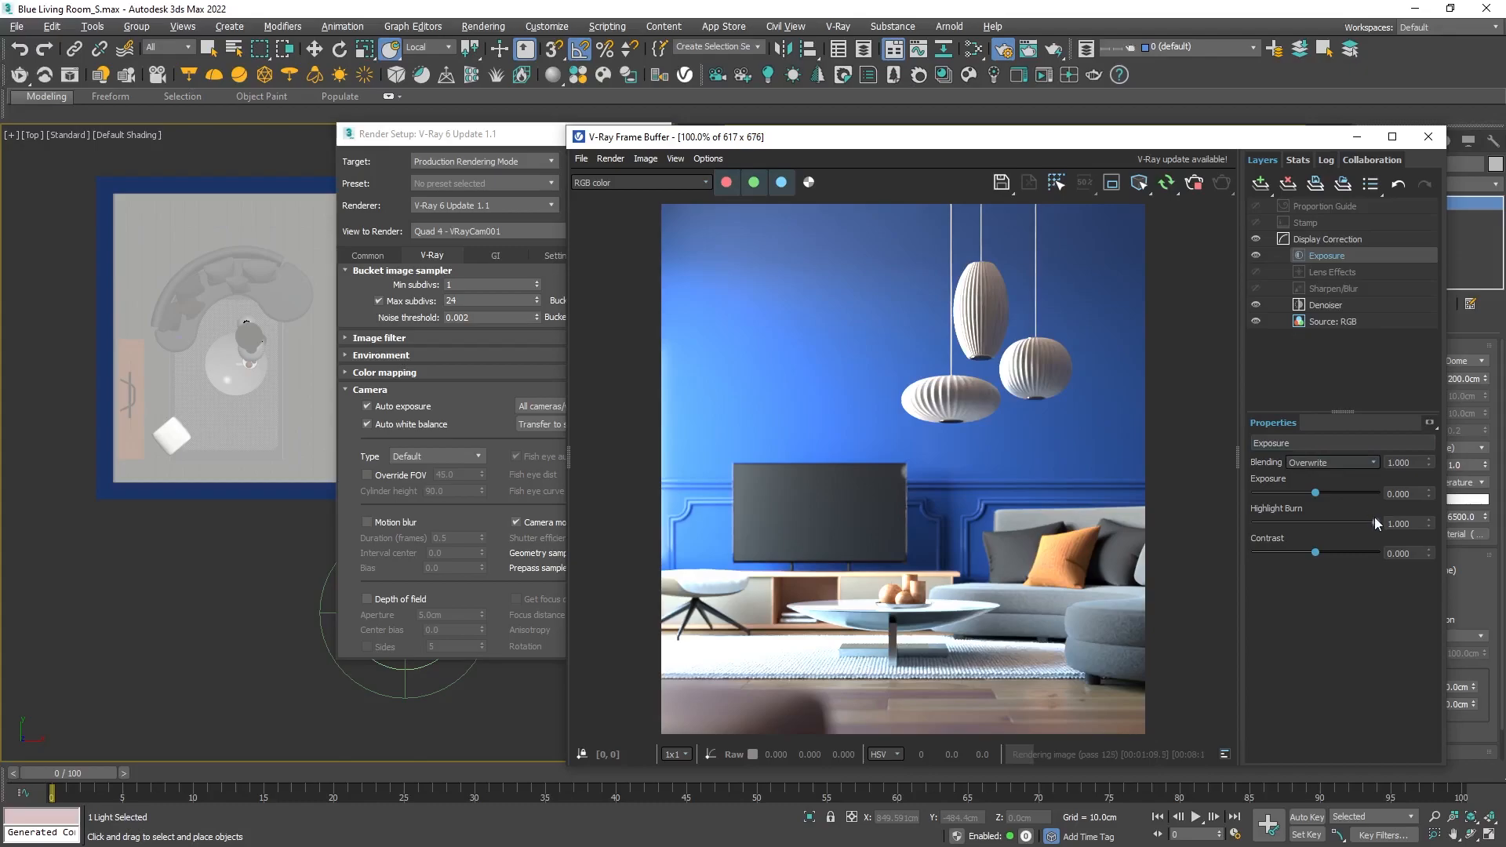
{"action": "left_click_drag", "start_coordinate": [1376, 523], "coordinate": [1302, 523]}
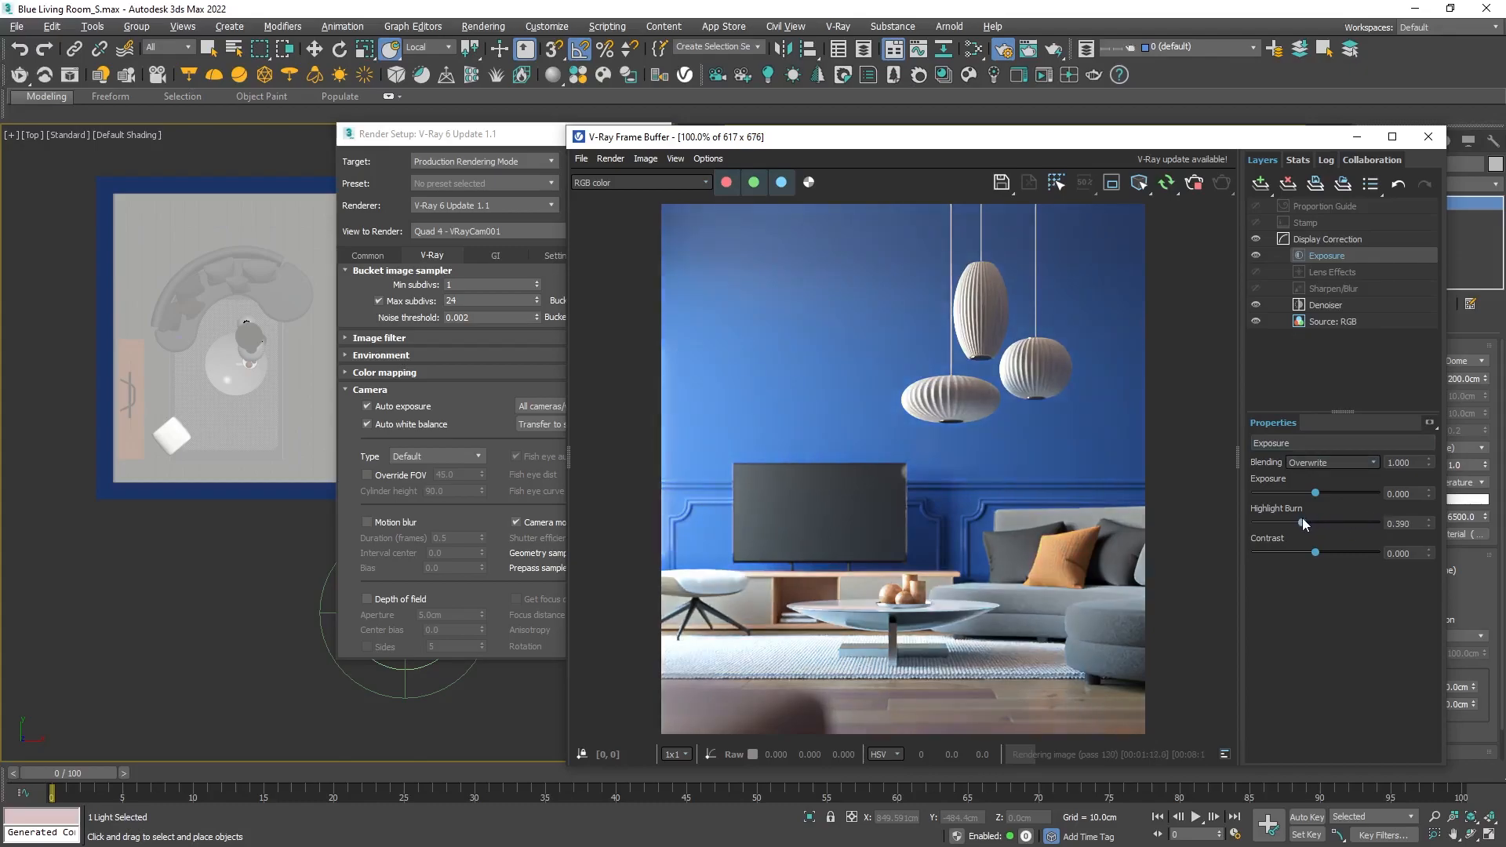
{"action": "left_click_drag", "start_coordinate": [1317, 525], "coordinate": [1255, 524]}
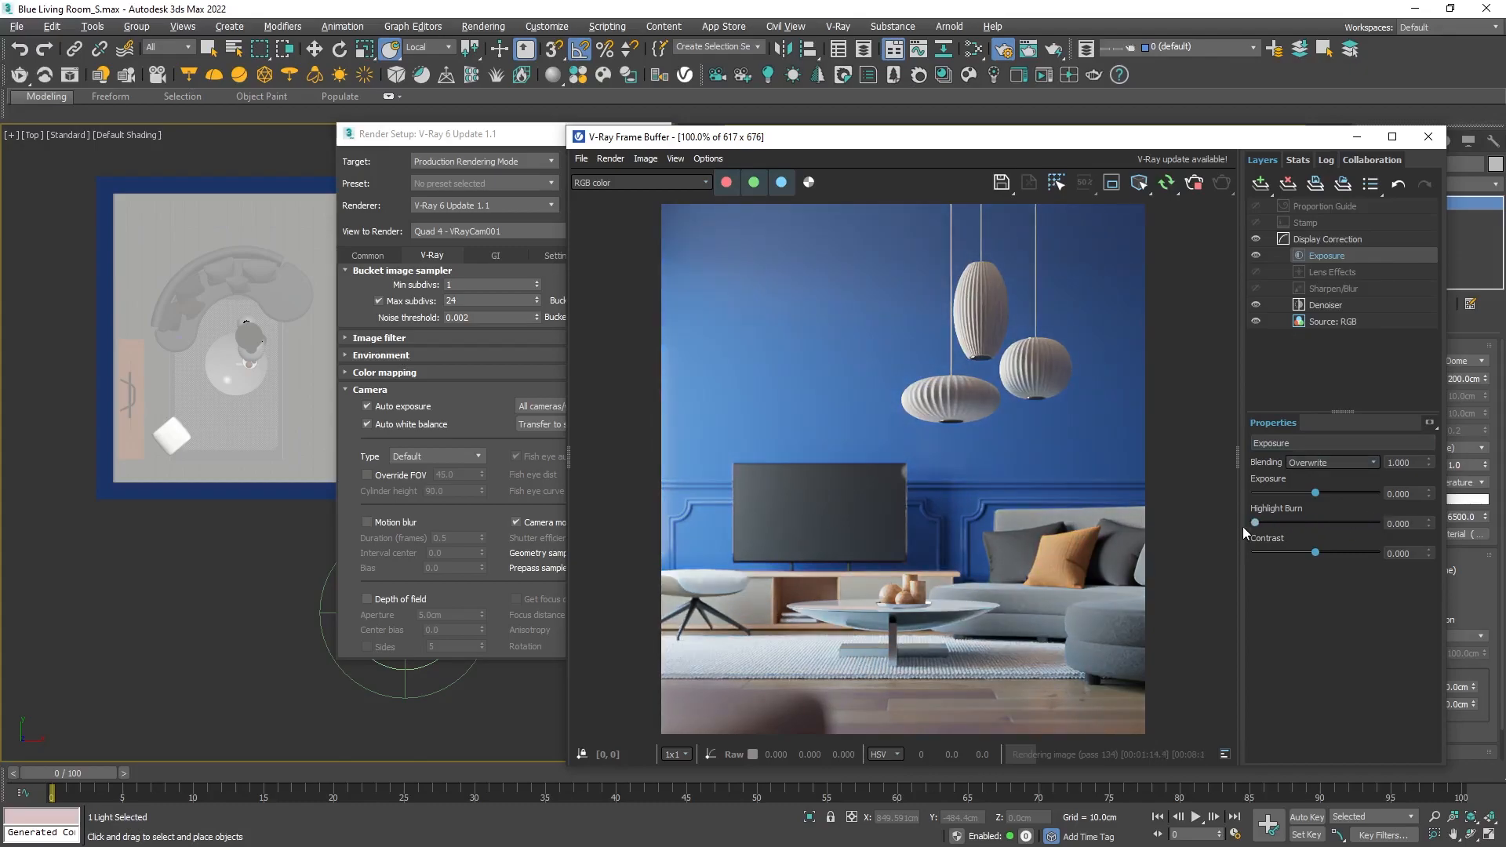
{"action": "left_click_drag", "start_coordinate": [1255, 522], "coordinate": [1297, 523]}
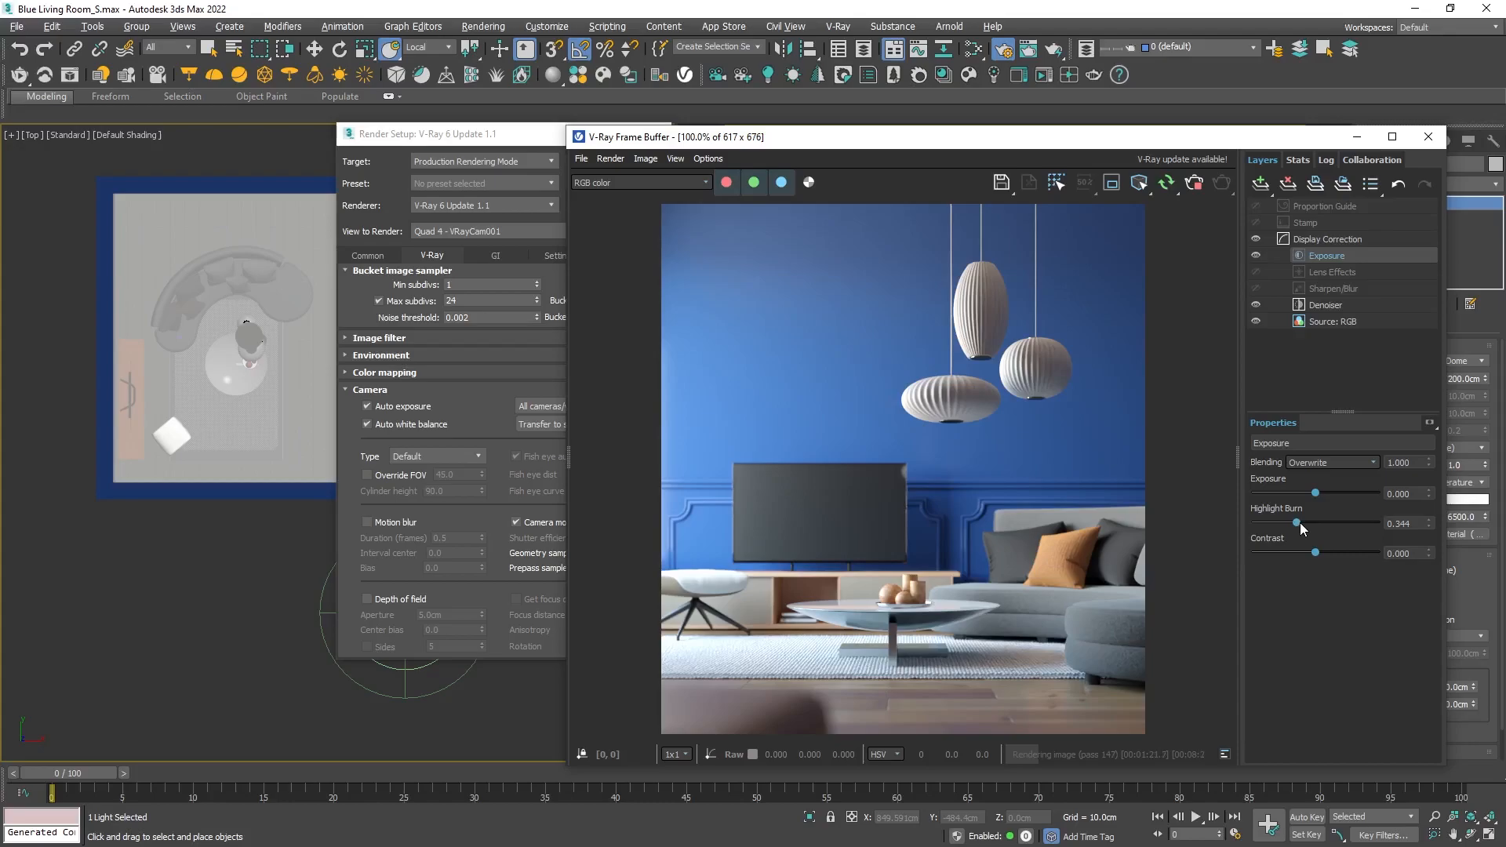
Raise contrast to about 0.104 and lower exposure to about −0.390
{"action": "left_click_drag", "start_coordinate": [1317, 552], "coordinate": [1323, 554]}
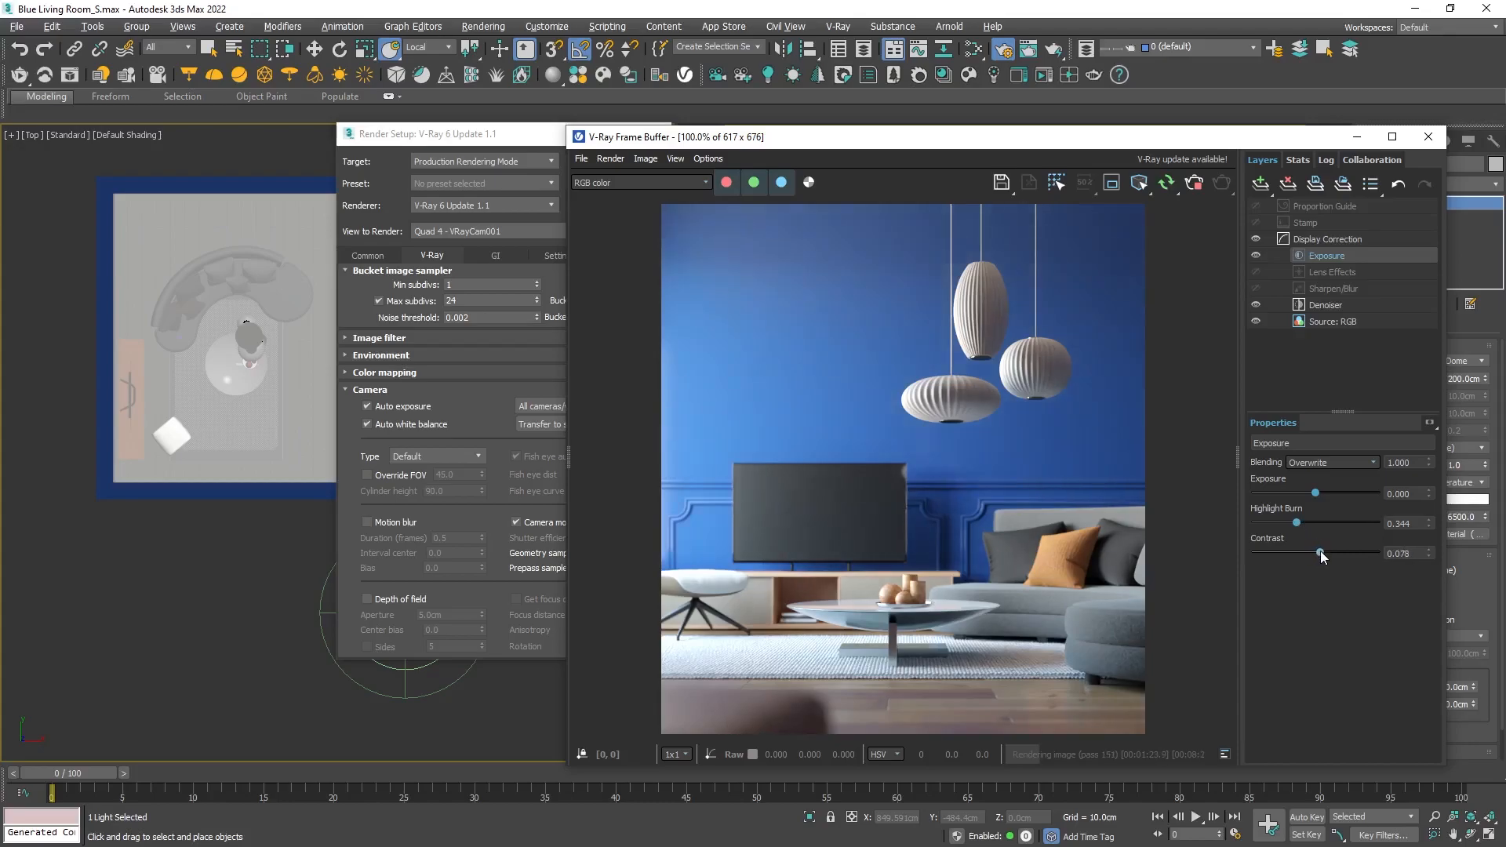
{"action": "left_click_drag", "start_coordinate": [1321, 552], "coordinate": [1328, 553]}
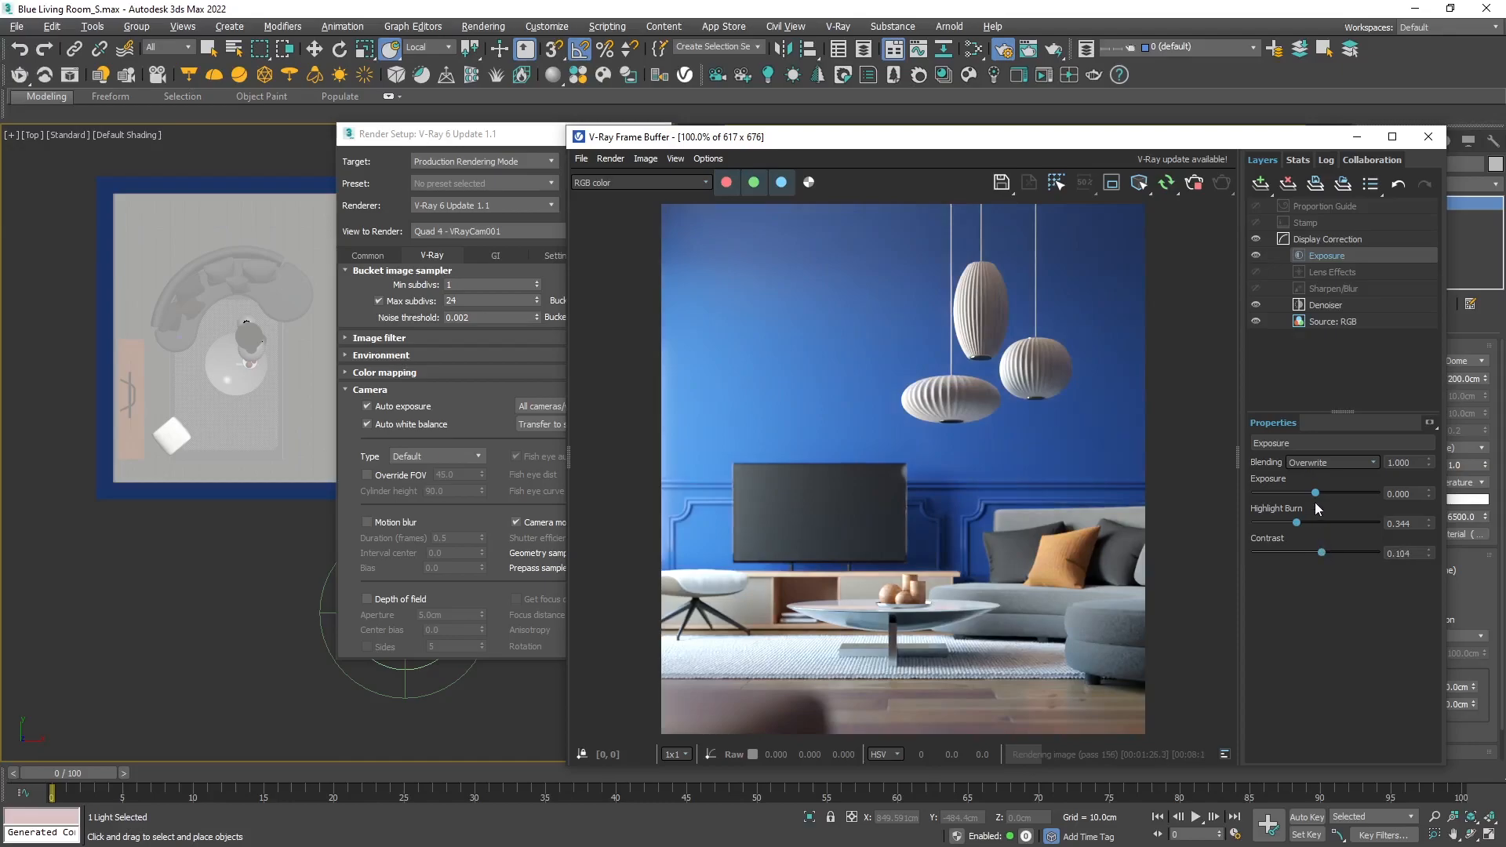
{"action": "left_click_drag", "start_coordinate": [1315, 492], "coordinate": [1311, 491]}
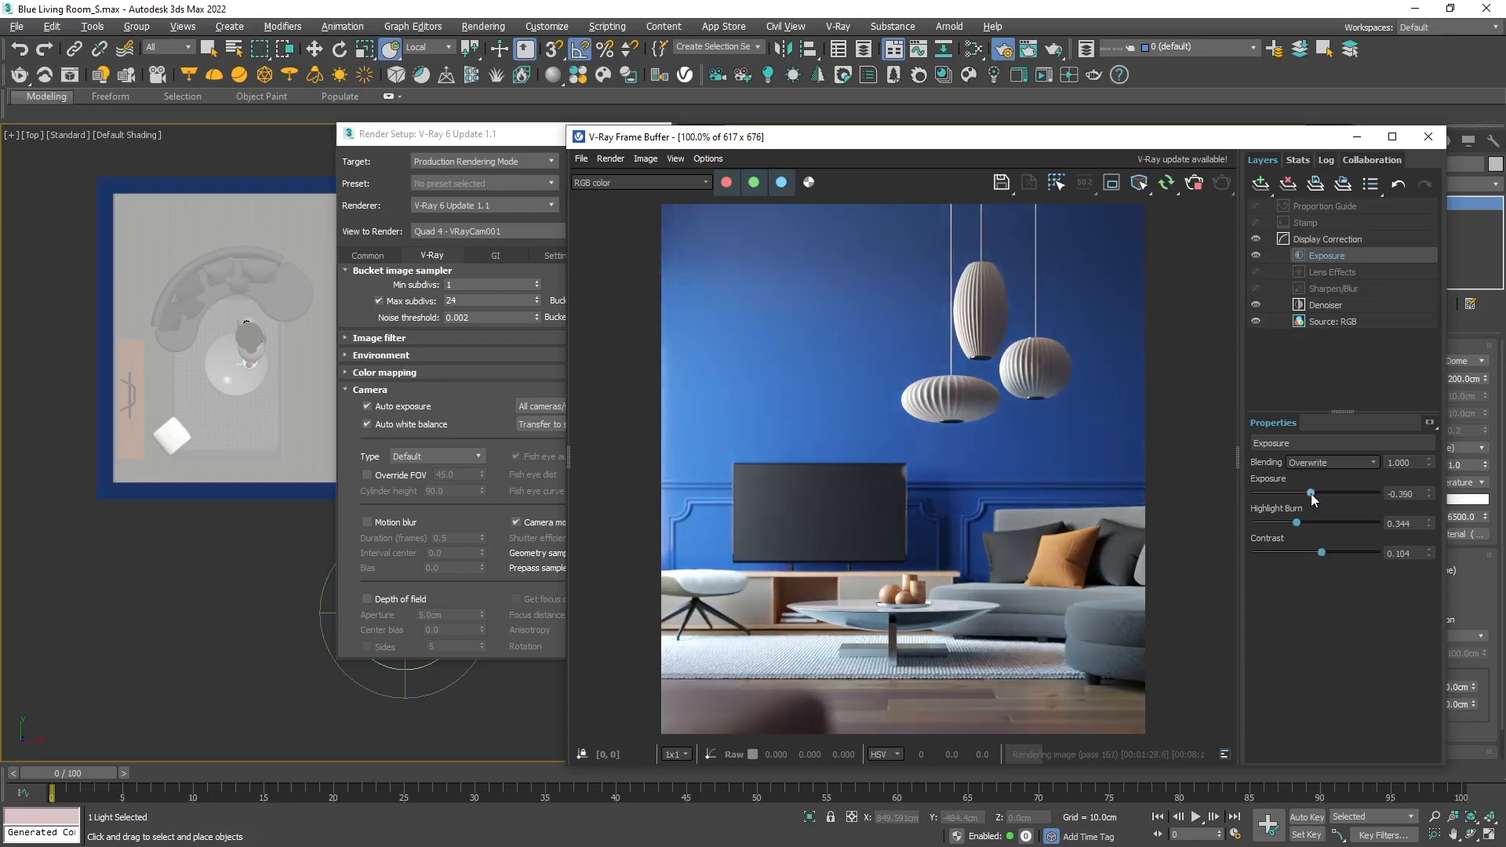
{"action": "mouse_move", "coordinate": [1286, 222]}
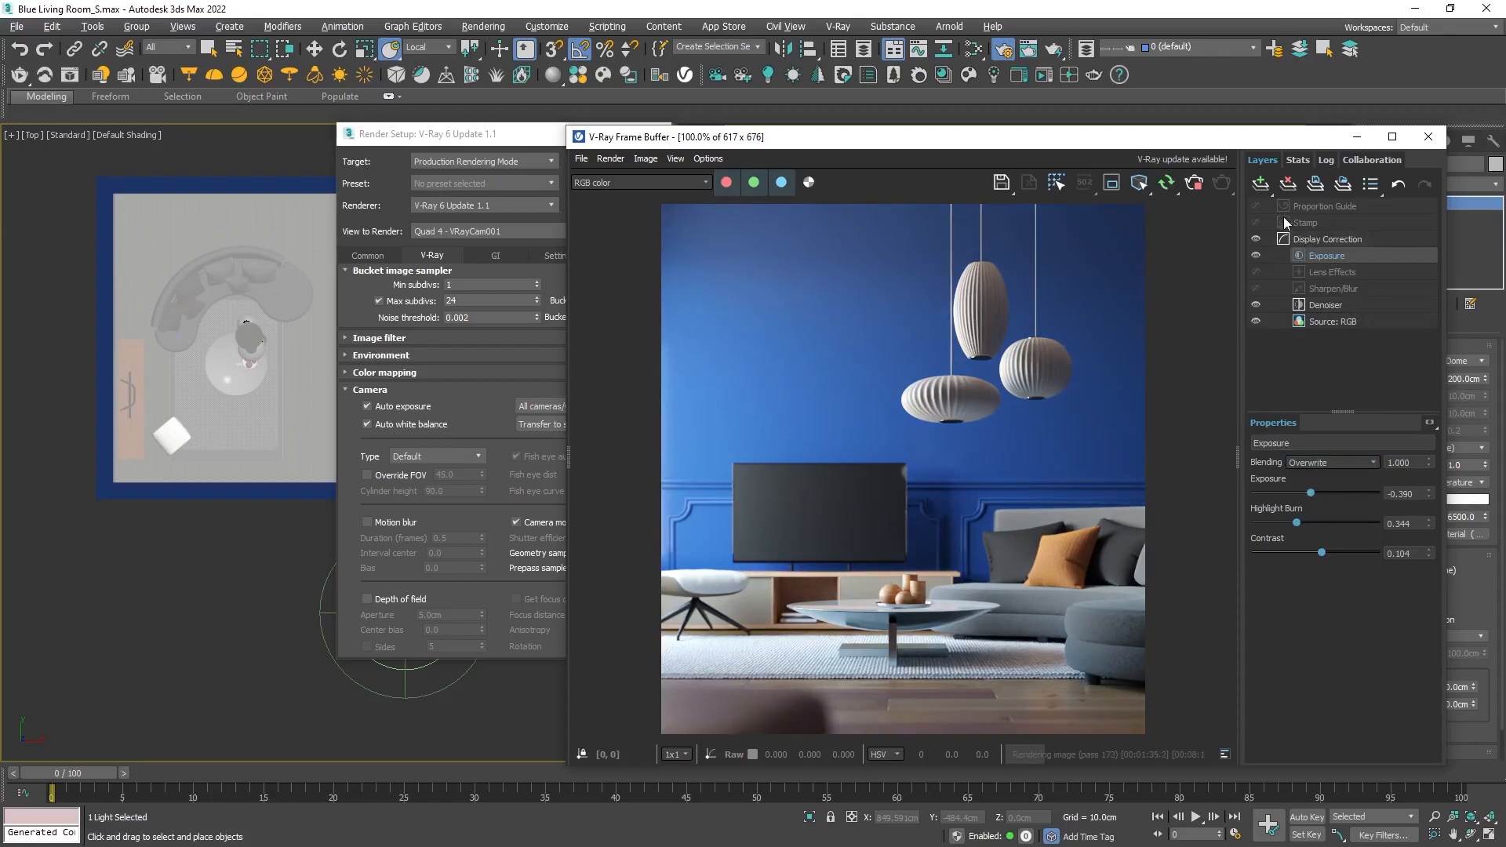
Add a Hue/Saturation layer with saturation about −0.078, then a Lookup Table layer
{"action": "left_click", "coordinate": [1260, 184]}
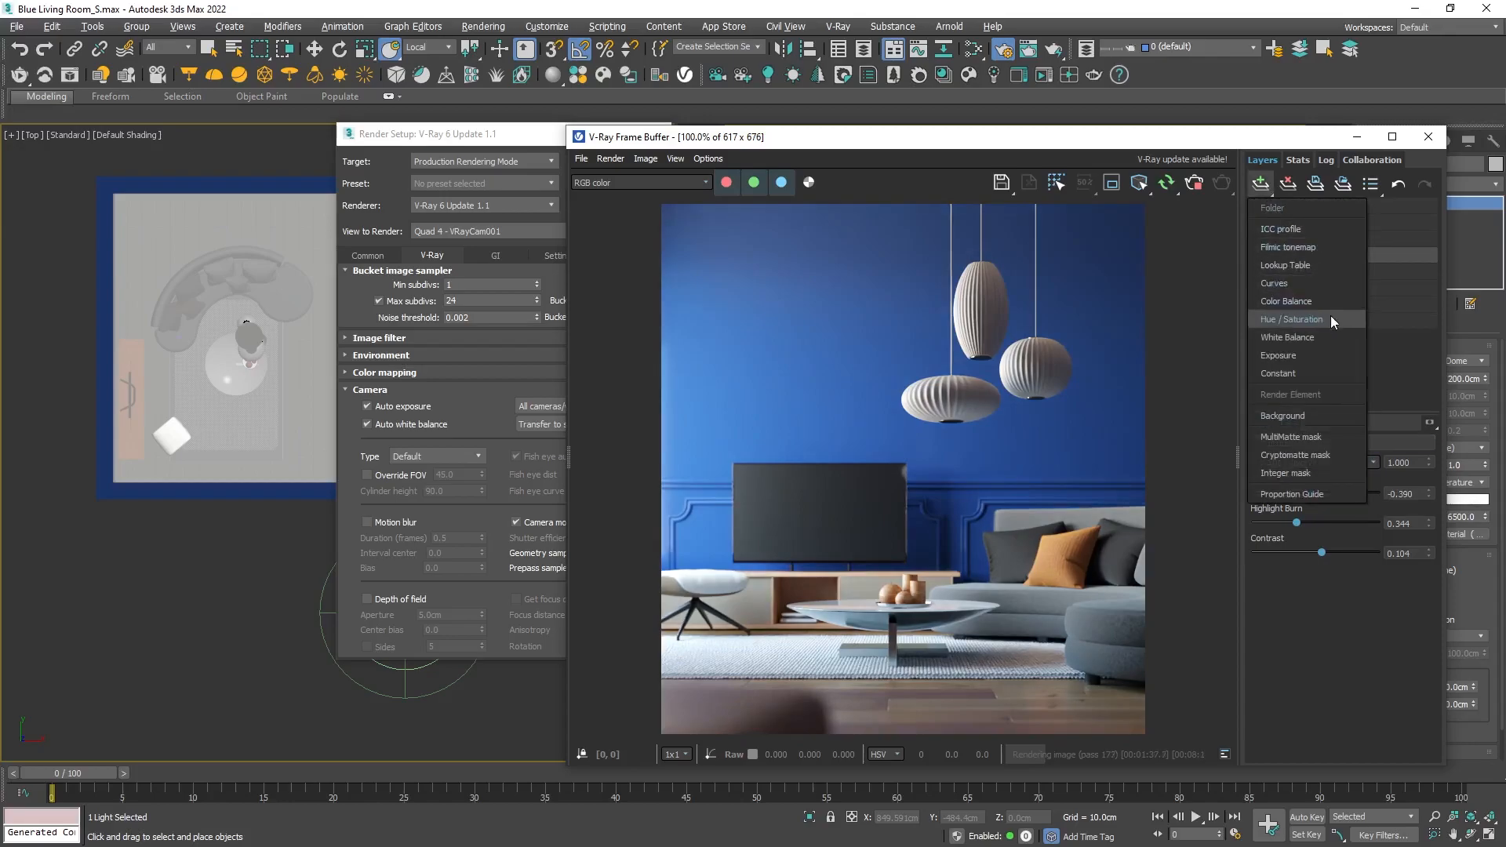
{"action": "left_click", "coordinate": [1292, 319]}
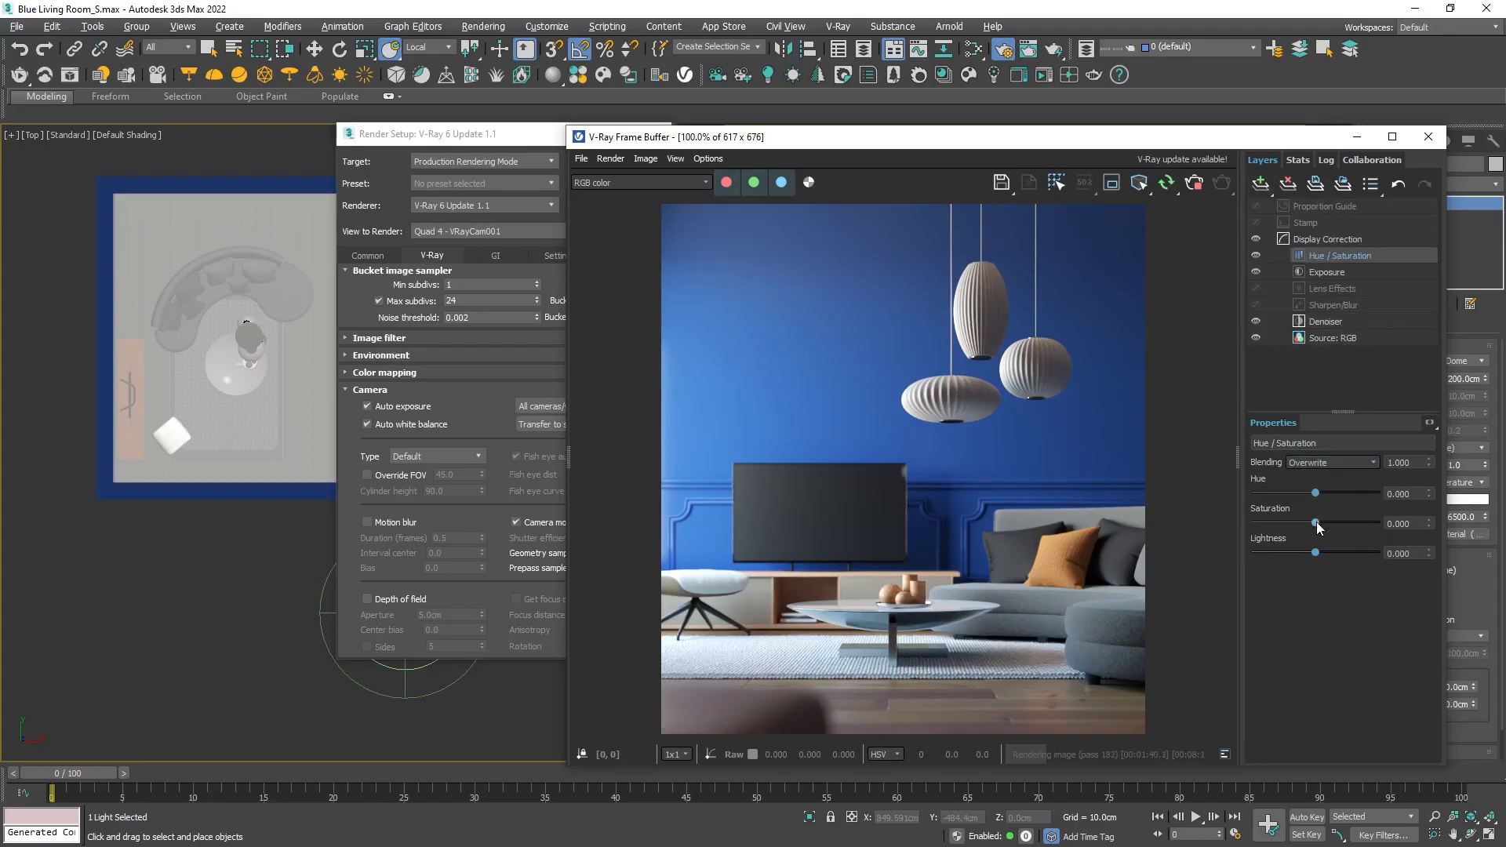
{"action": "left_click_drag", "start_coordinate": [1315, 522], "coordinate": [1312, 522]}
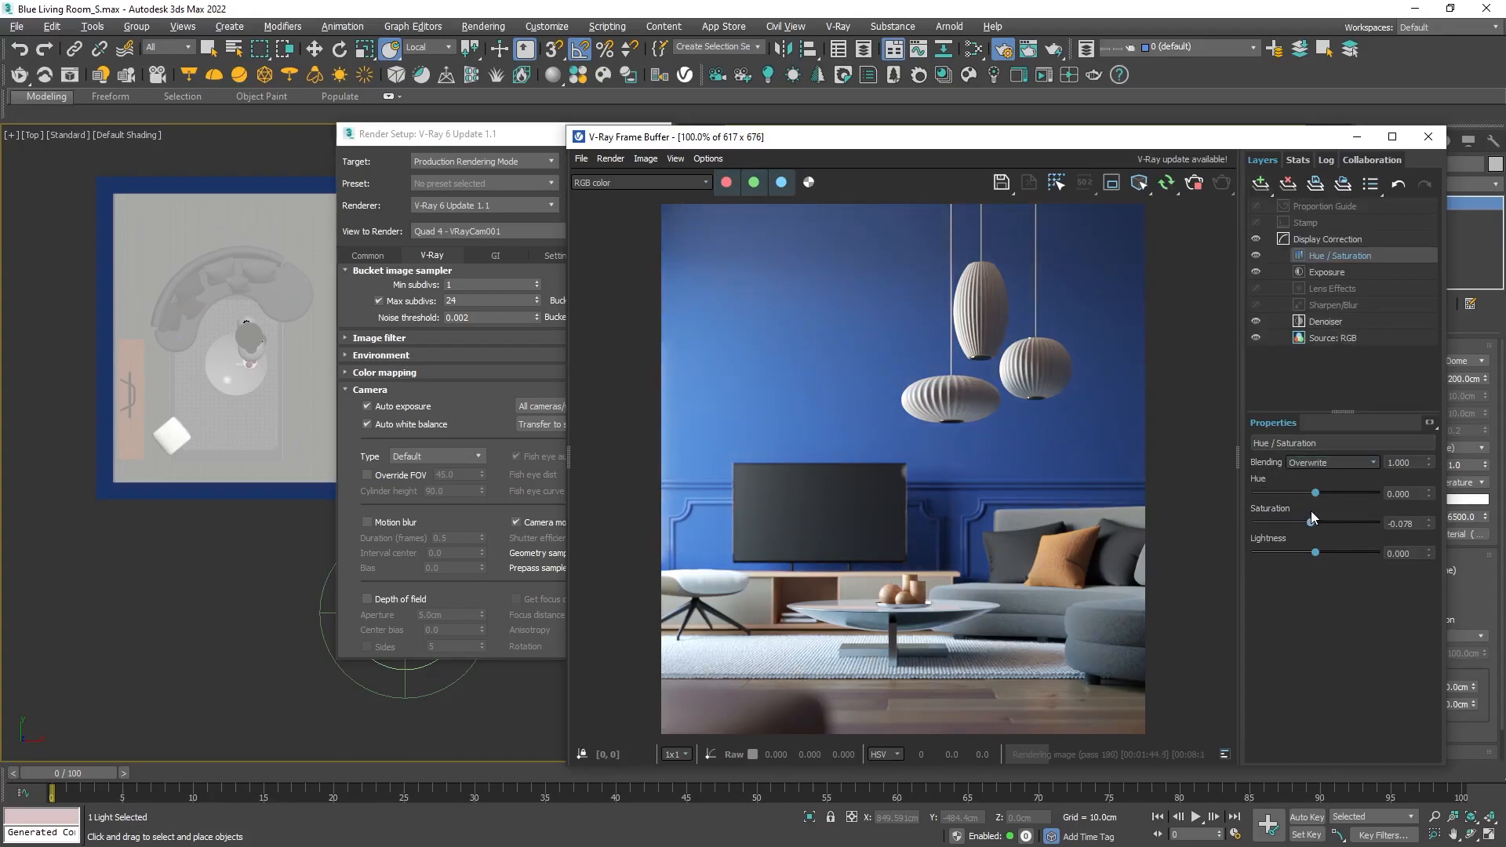
{"action": "left_click", "coordinate": [1268, 184]}
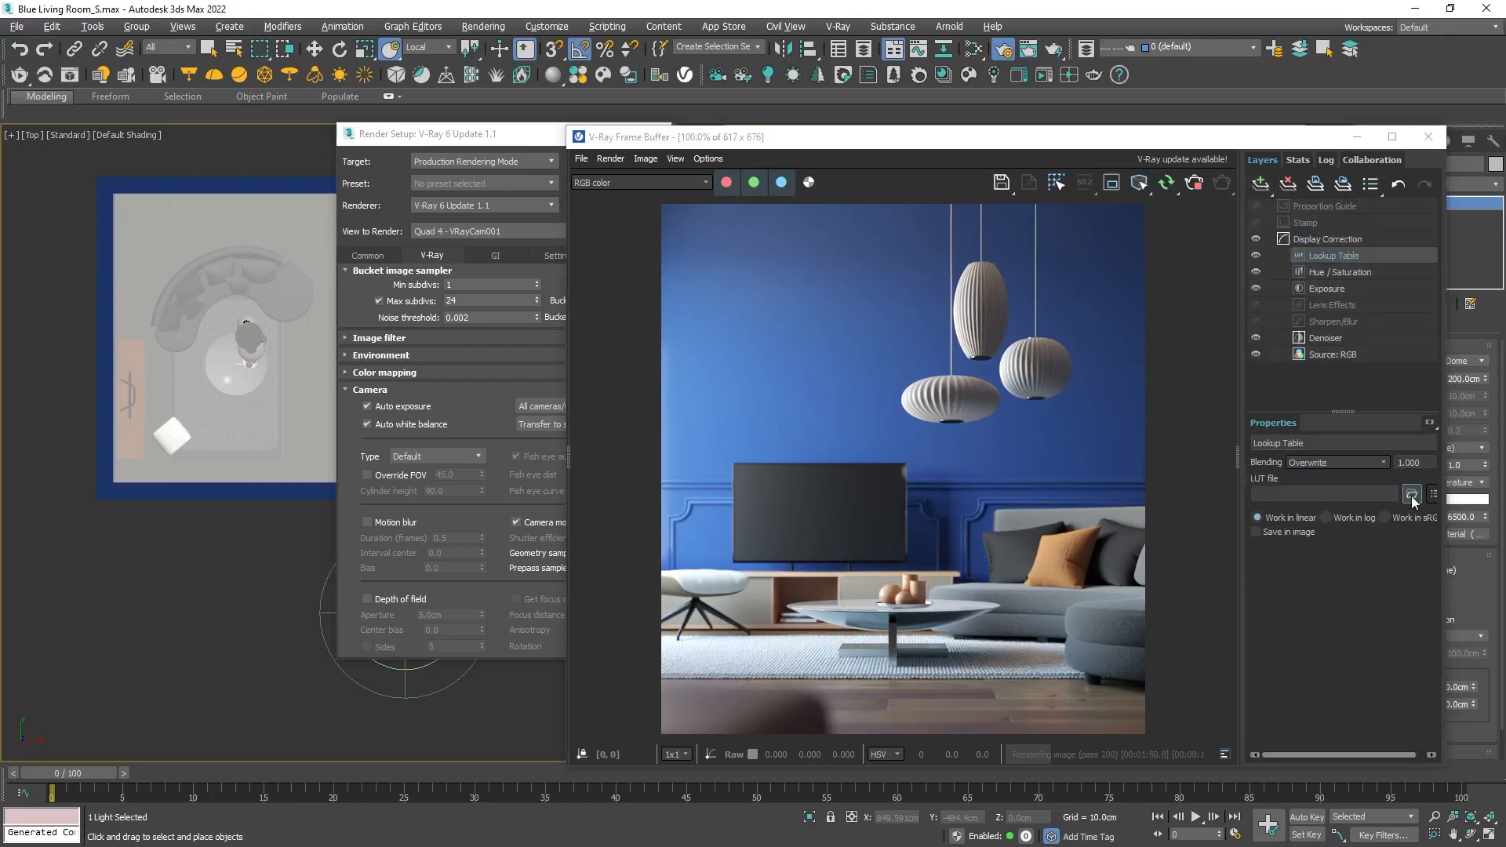
Load the Adanmq_AgfaColor_Vista_200.cube LUT into the Lookup Table layer
{"action": "left_click", "coordinate": [1411, 495]}
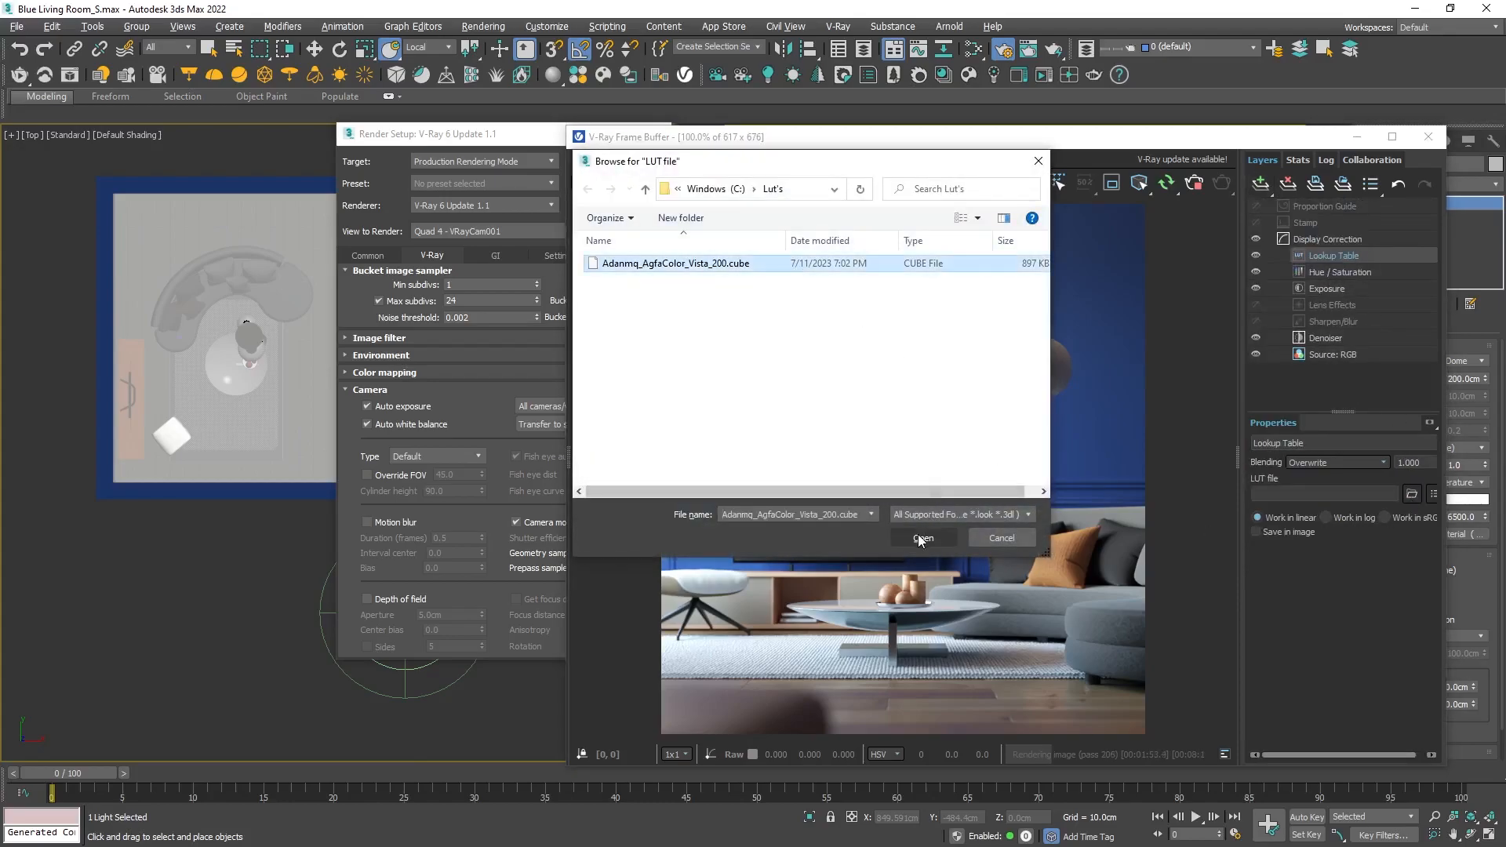
{"action": "left_click", "coordinate": [921, 538]}
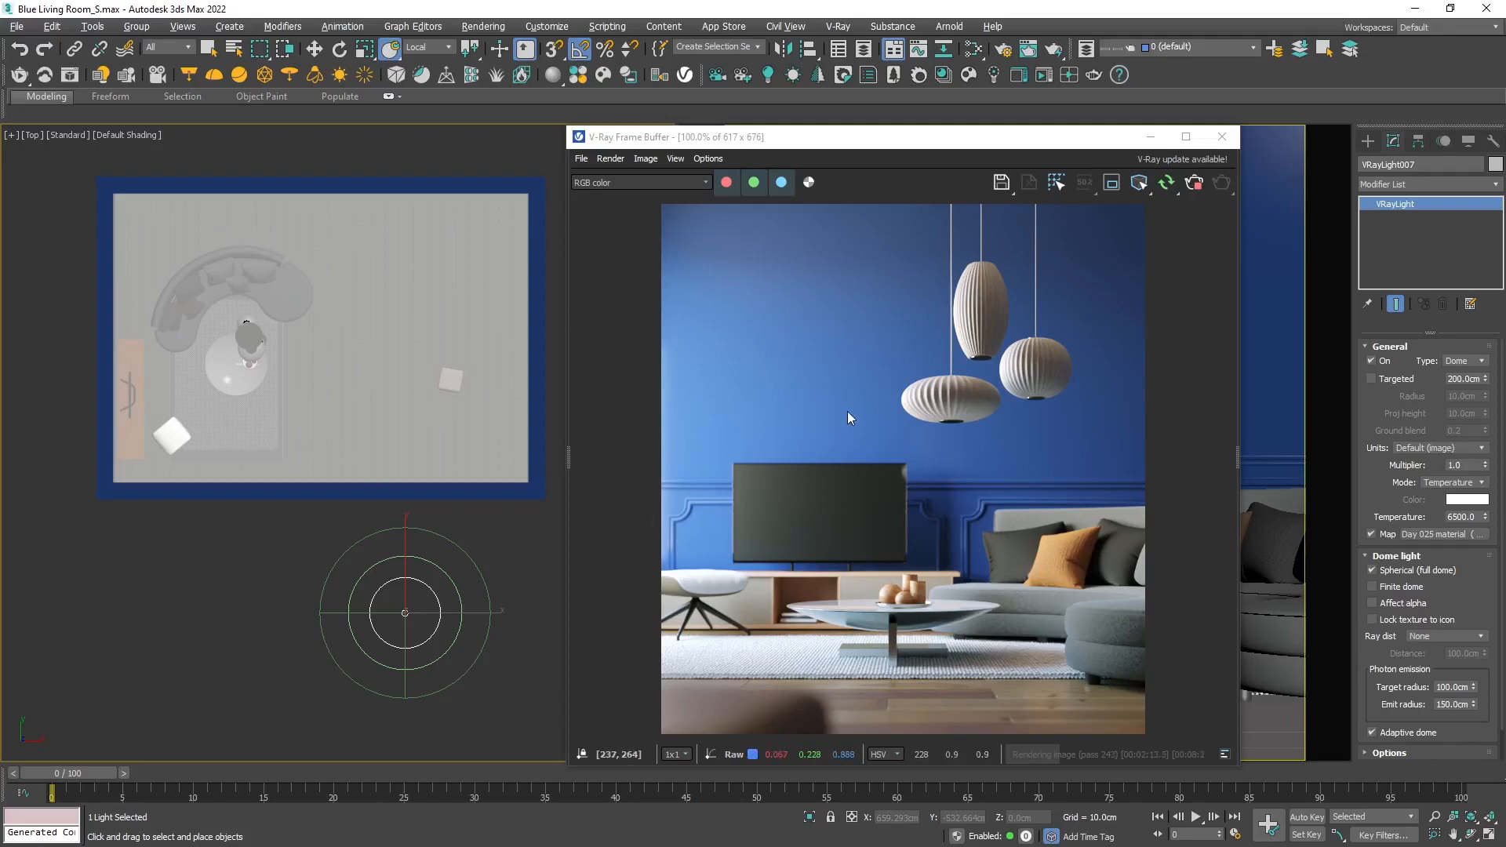
Collapse the VFB side panel and rotate the dome light about −35° around Z
{"action": "left_click", "coordinate": [1371, 620]}
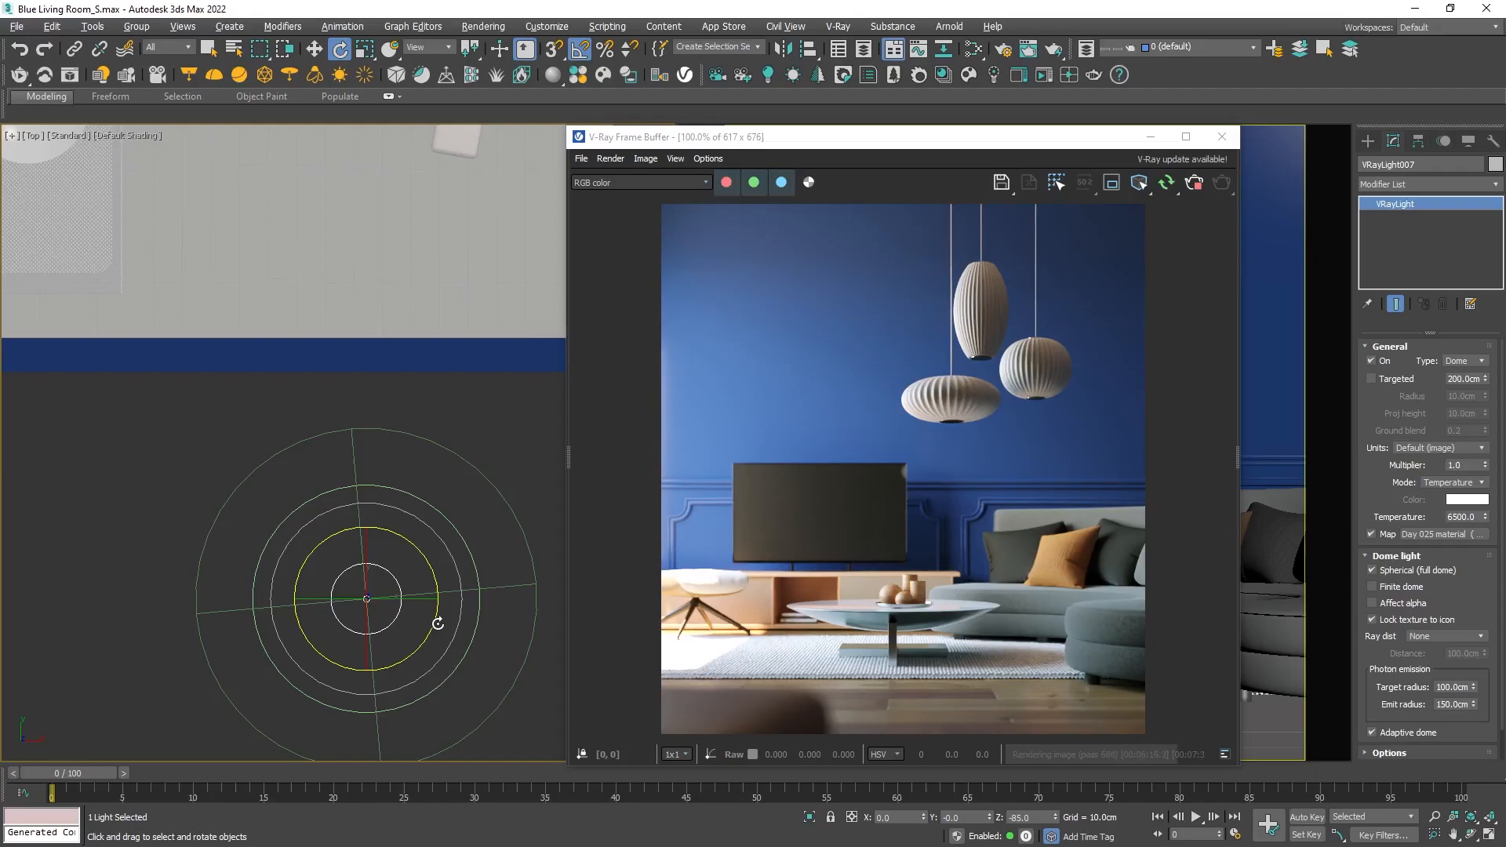
{"action": "left_click_drag", "start_coordinate": [367, 598], "coordinate": [421, 651]}
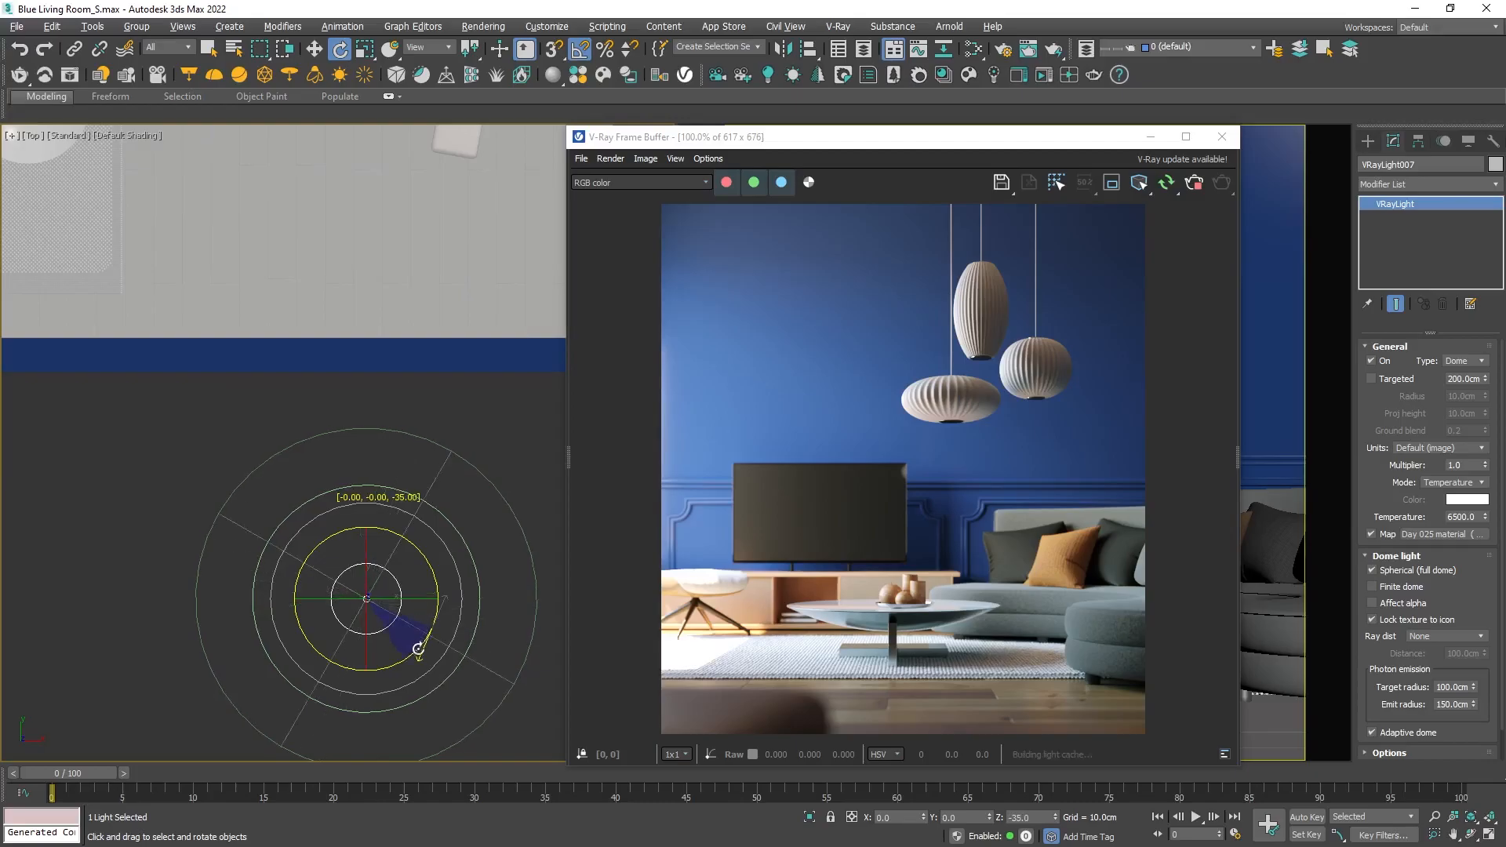